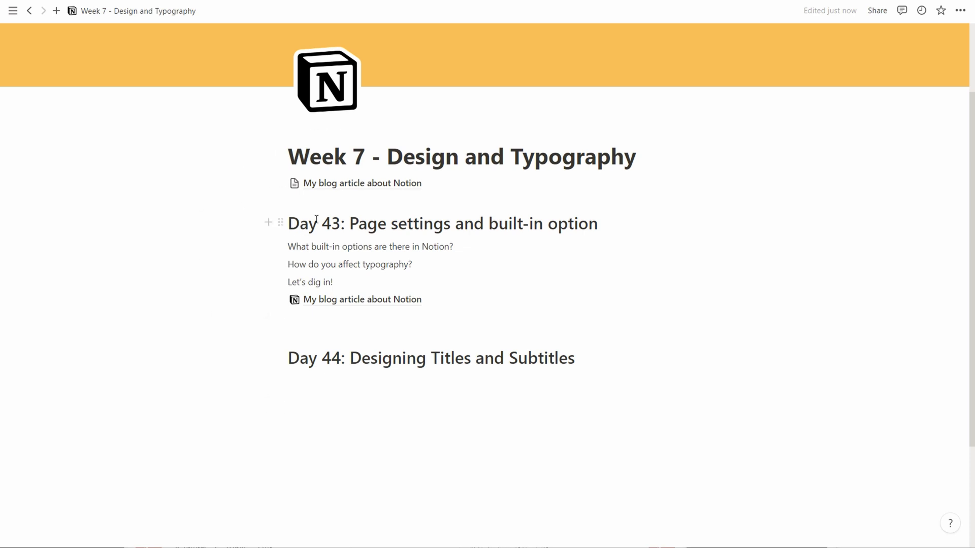
mouse_move(367, 499)
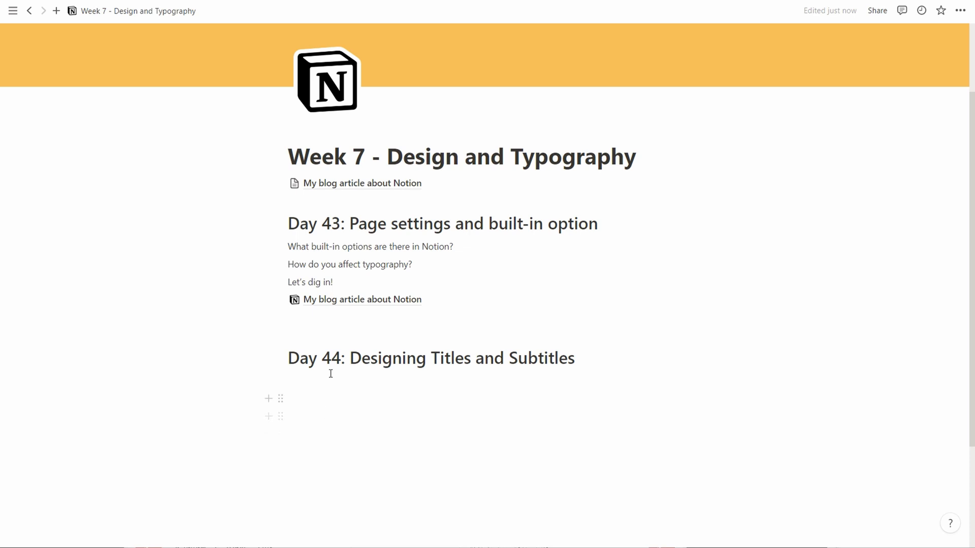
Add the Day 44 questions 'What built-in options are there?' and 'How to customize using only the standard text fonts?'
text(W)
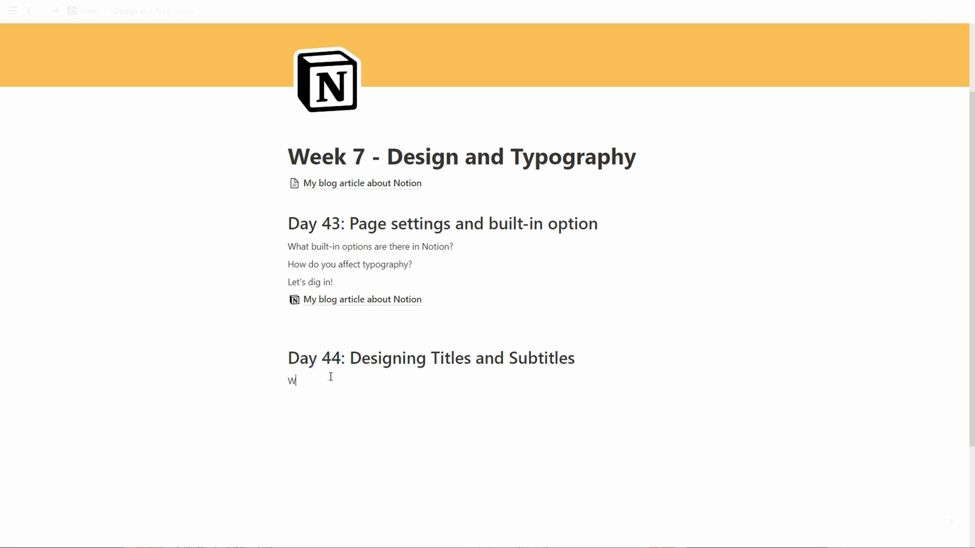
text(What built-in options are there?)
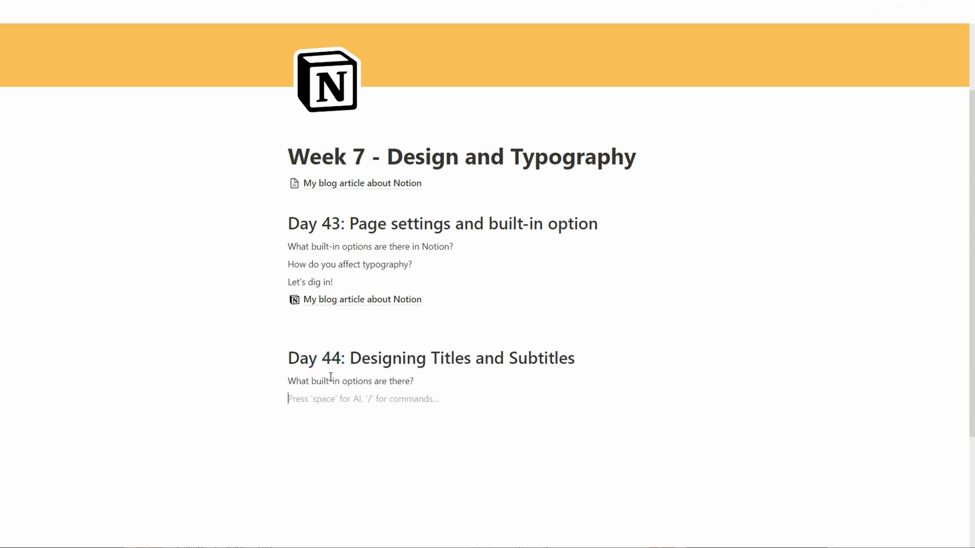
text(How to customize using o)
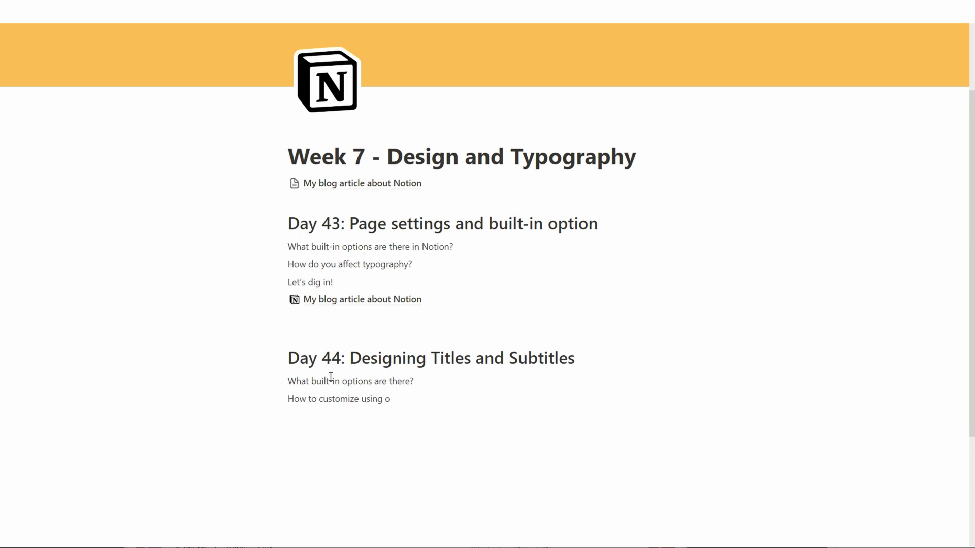
text(nly the standard variants?)
text(How to make CRAZY)
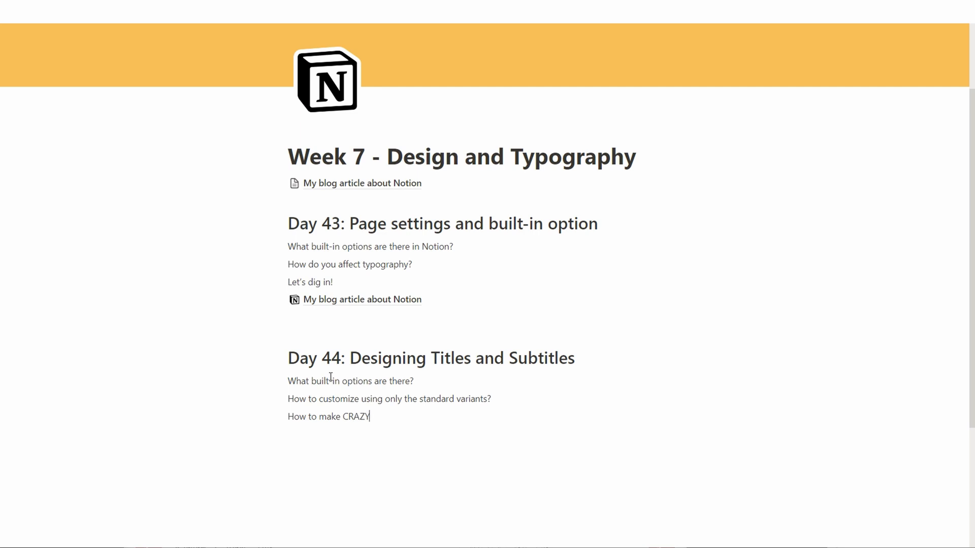
text(text fonts?)
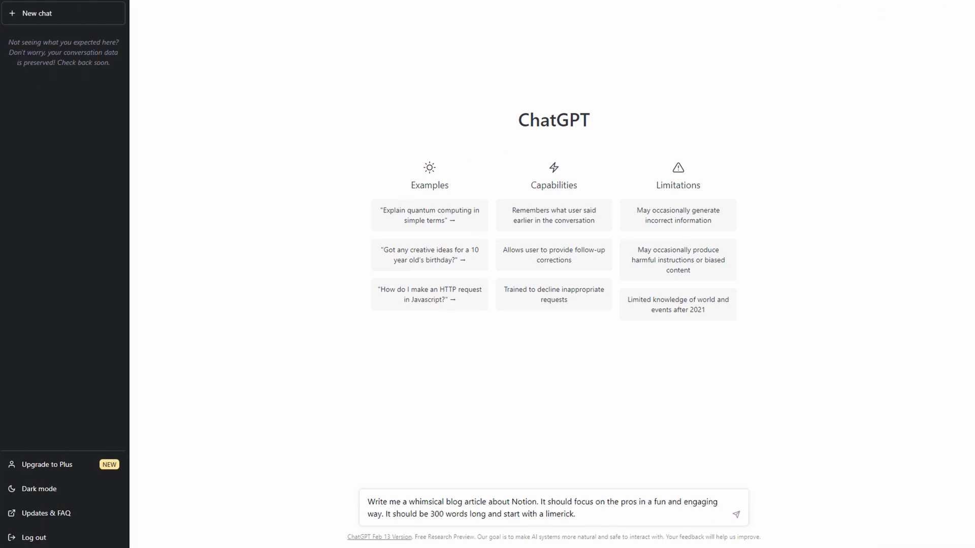
Send ChatGPT the whimsical 300-word Notion blog article prompt
click(736, 514)
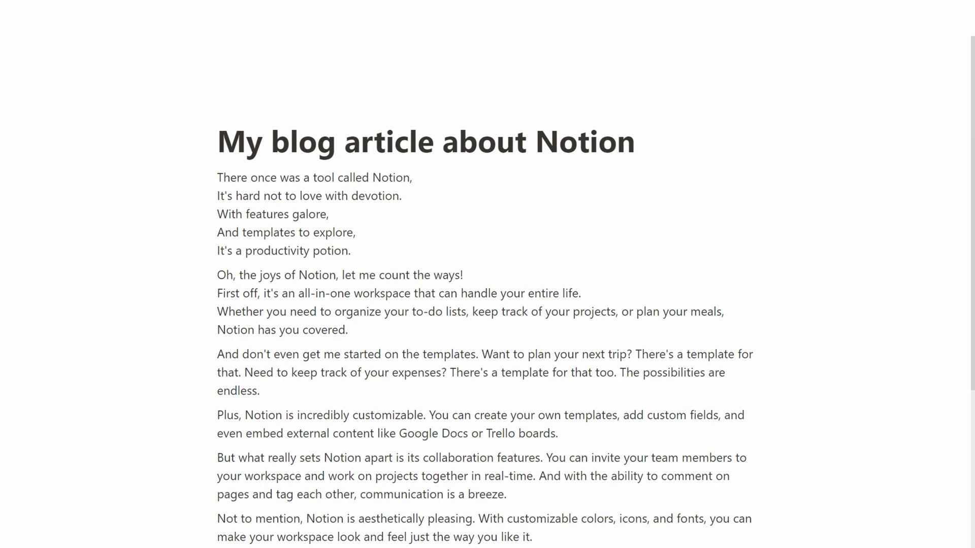
Move the article copy below the Day 44 questions and retitle it 'Titles and Subtitles Styling'
click(30, 10)
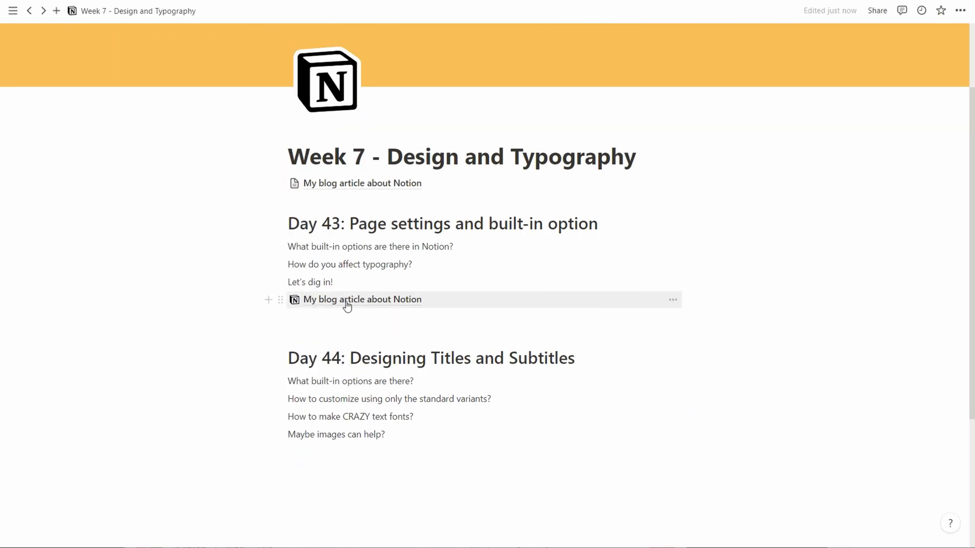
drag(347, 299, 347, 445)
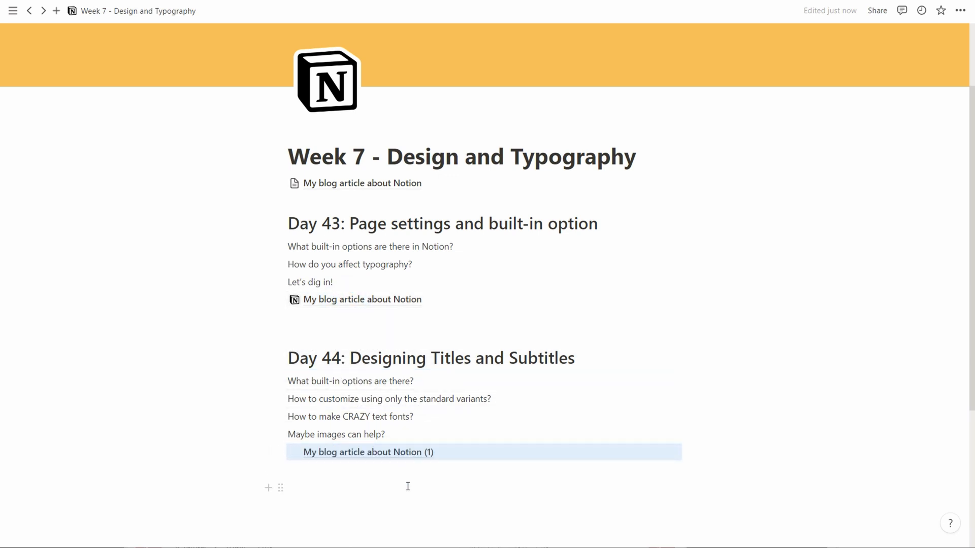
click(367, 453)
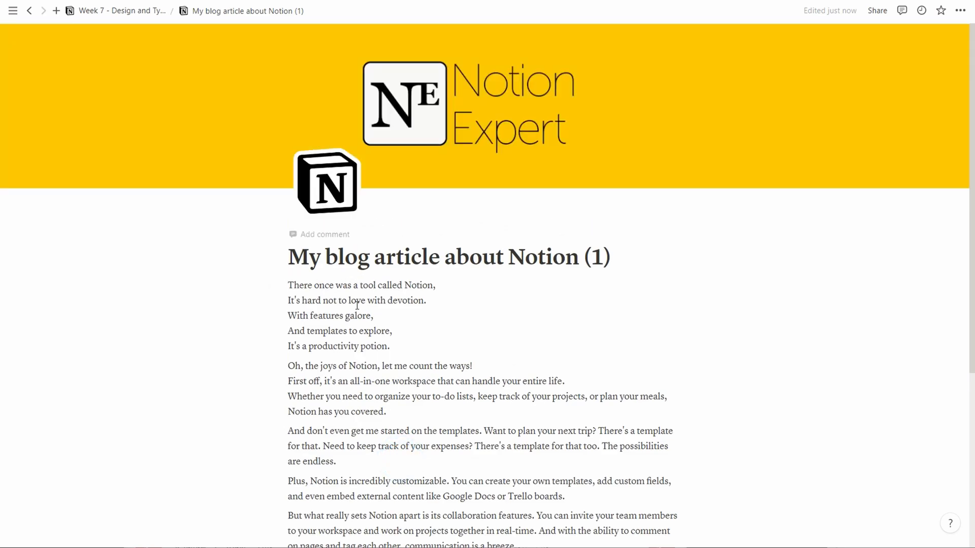
mouse_move(490, 85)
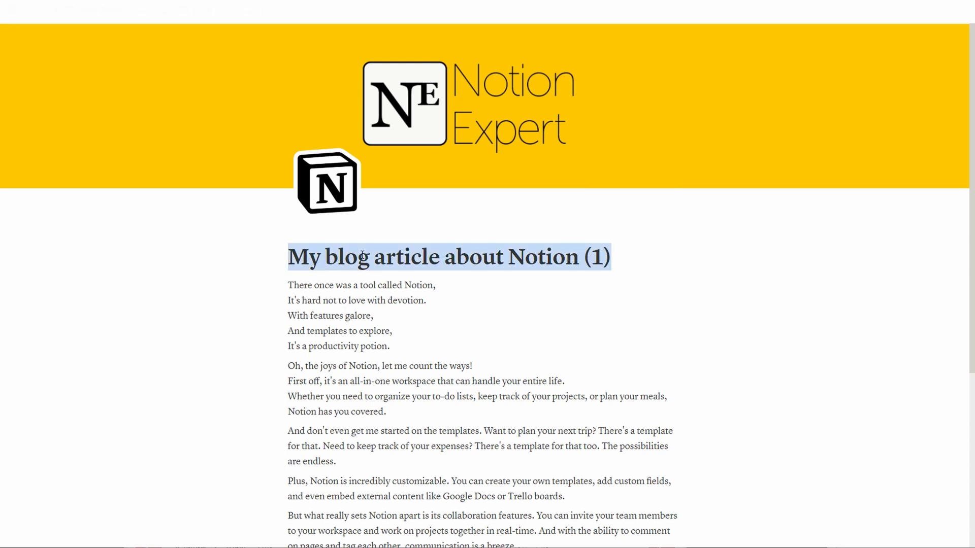
text(Titles and Subtitles Styli)
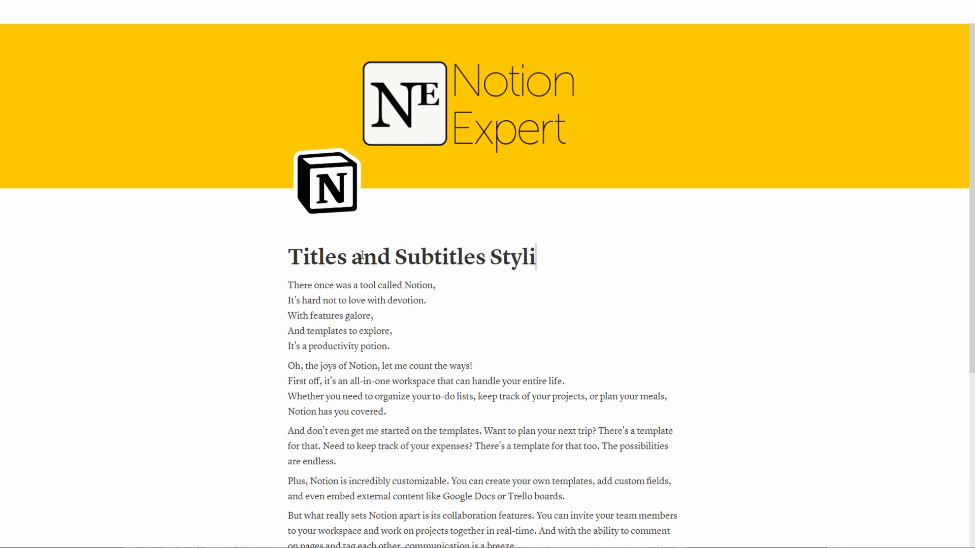
text(ng)
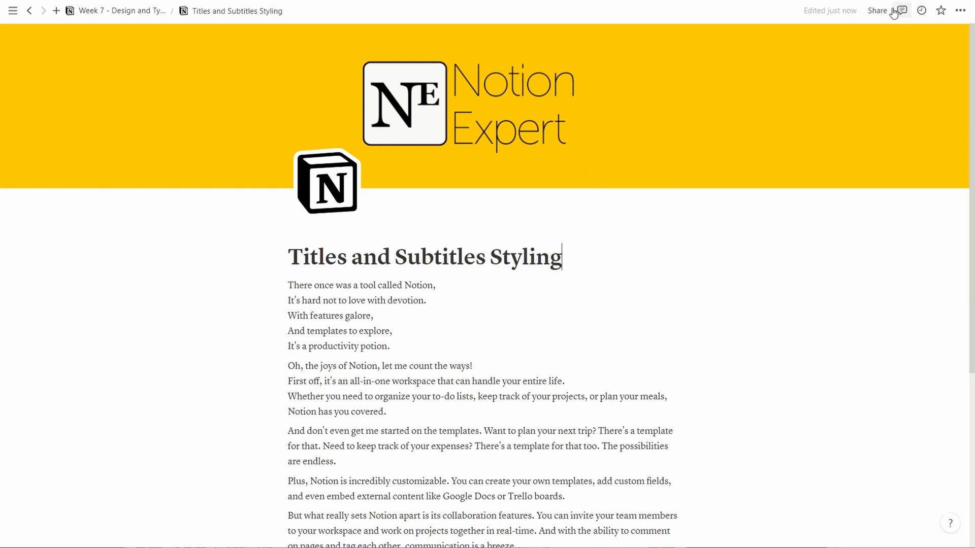
Set the article page's font style to Default from the page menu
click(960, 11)
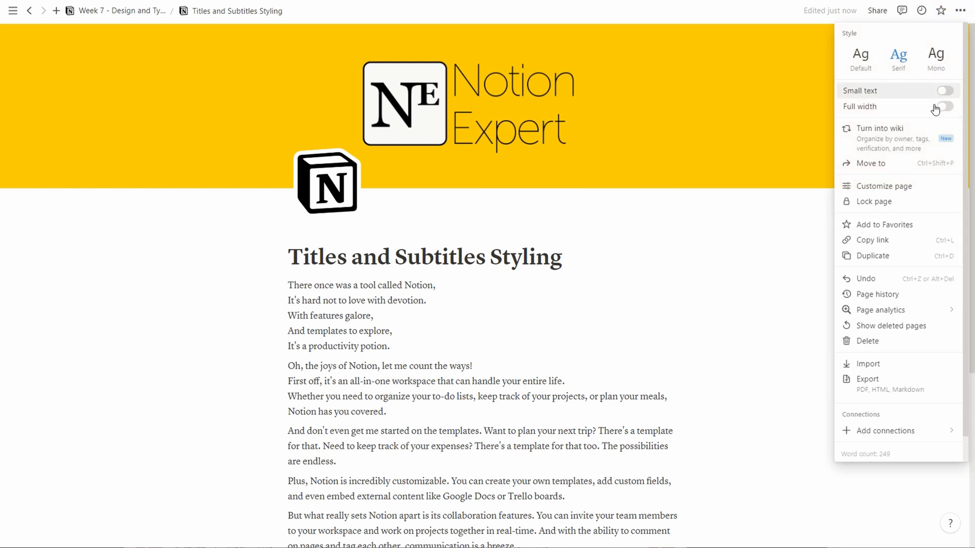
mouse_move(897, 61)
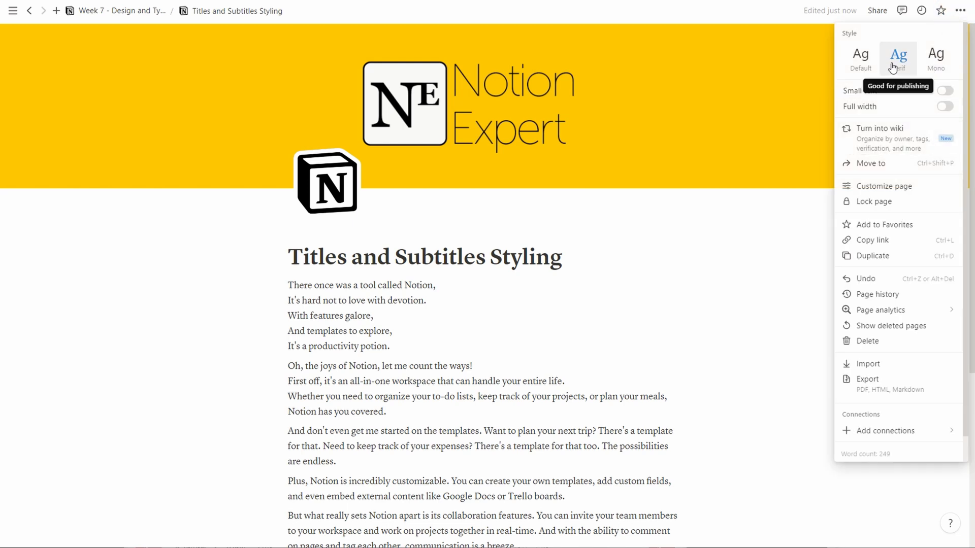
click(860, 54)
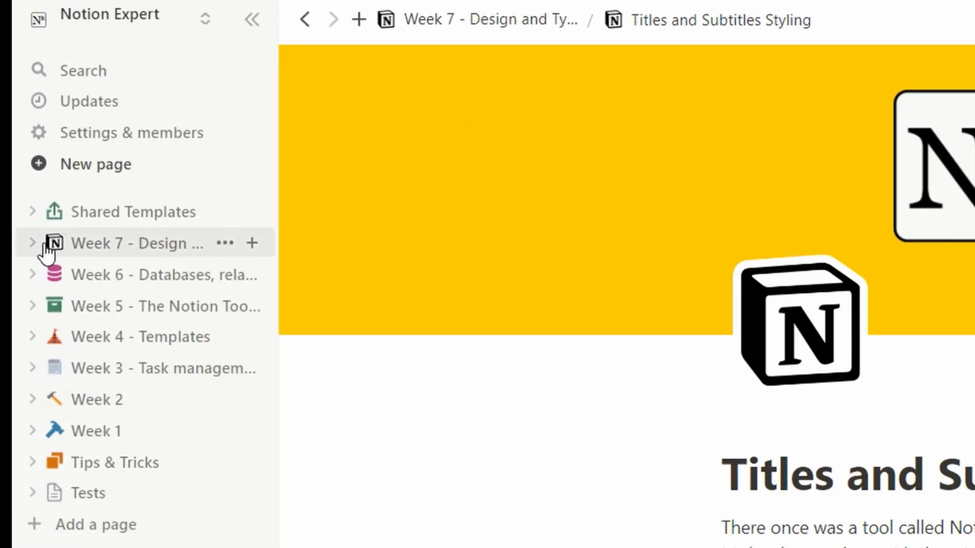
Expand Week 7 in the sidebar and rename the page 'TITLES A SUBTITLES IN NOTION'
click(33, 243)
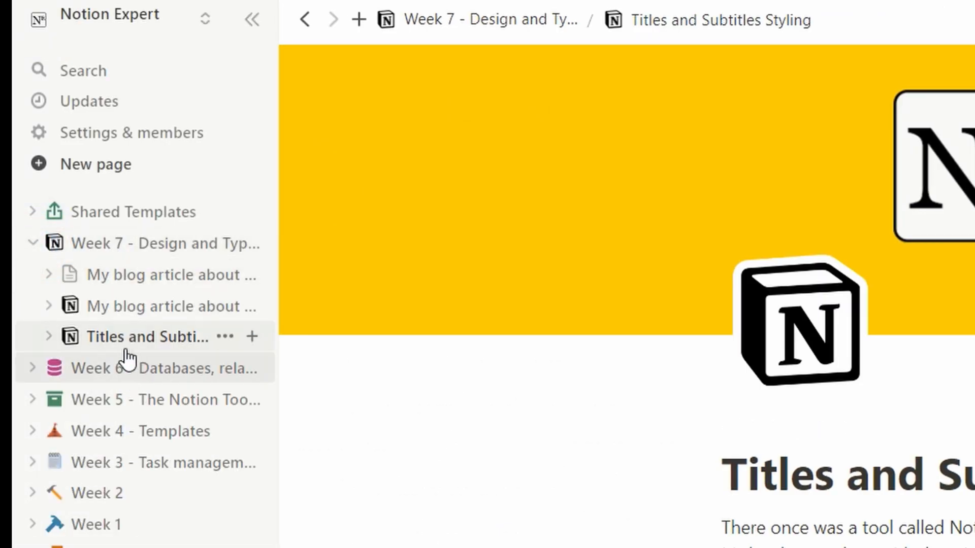
mouse_move(175, 339)
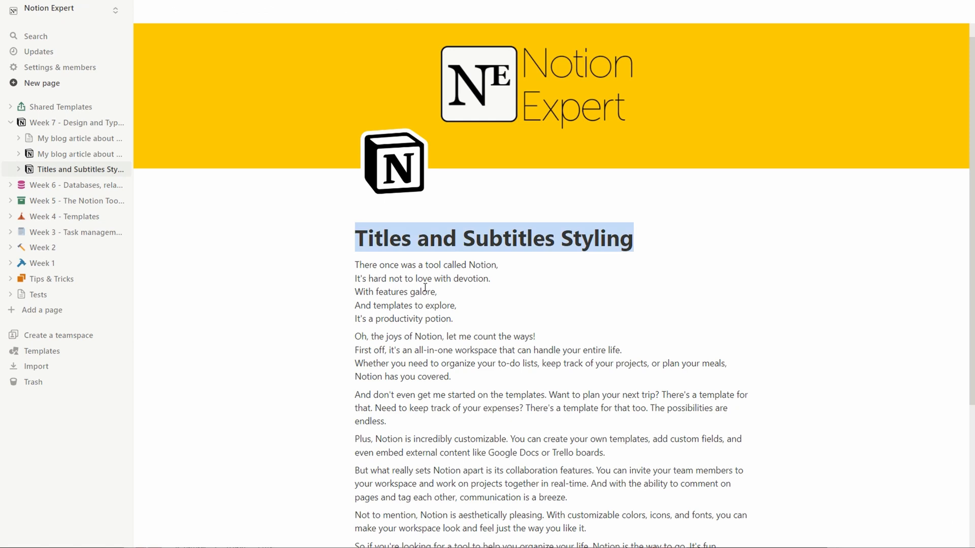
text(TITLES)
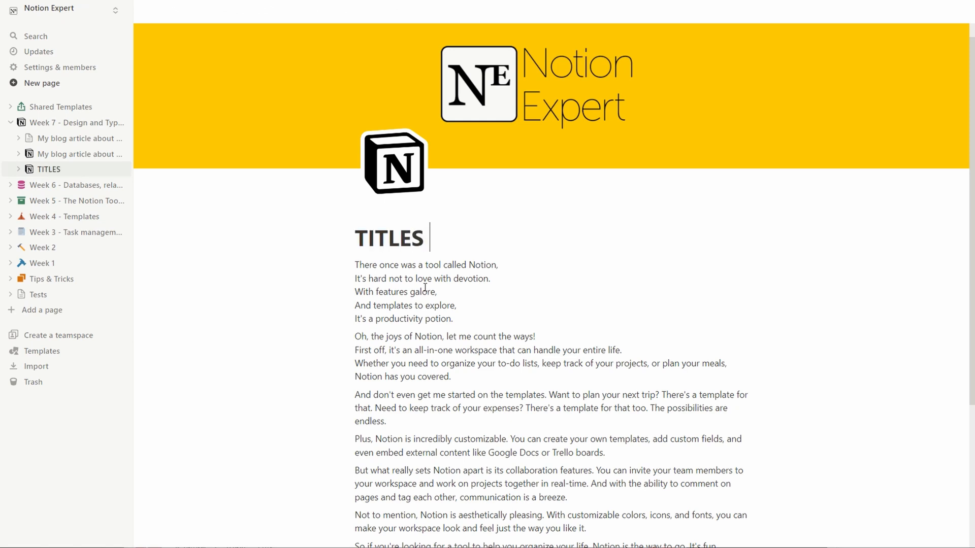
text(A SUBTITLES IN NOTION)
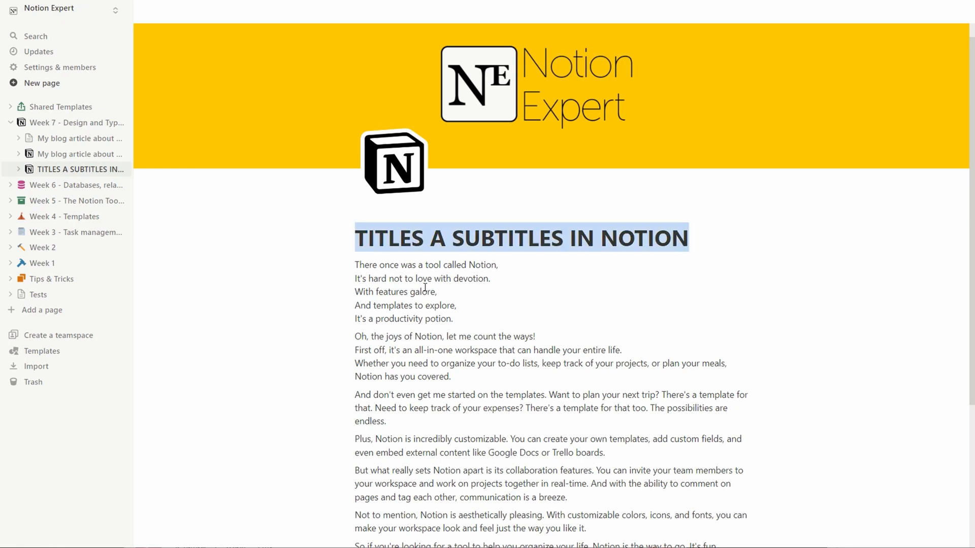
click(357, 238)
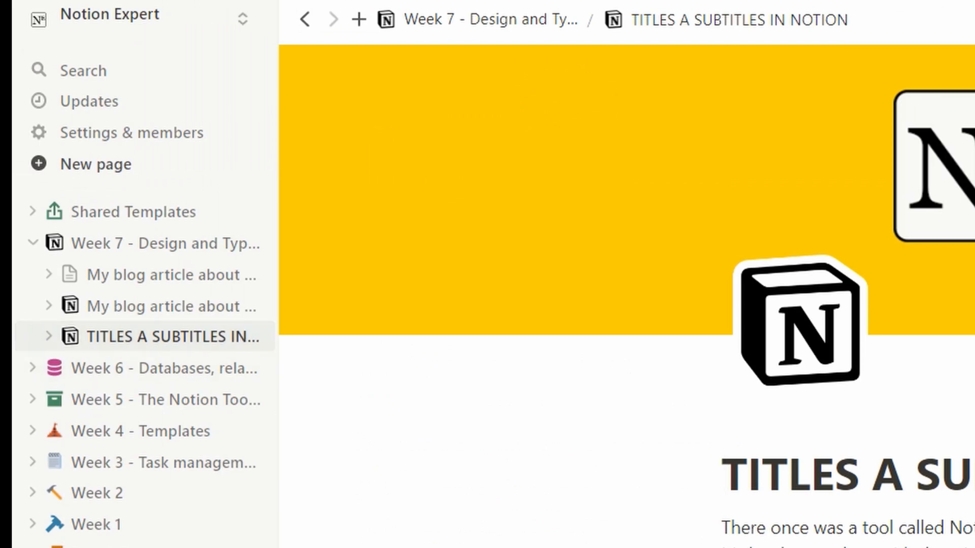
Space out the title's capitals with a dot separator, reading 'TITLES . IN NOTION'
click(744, 476)
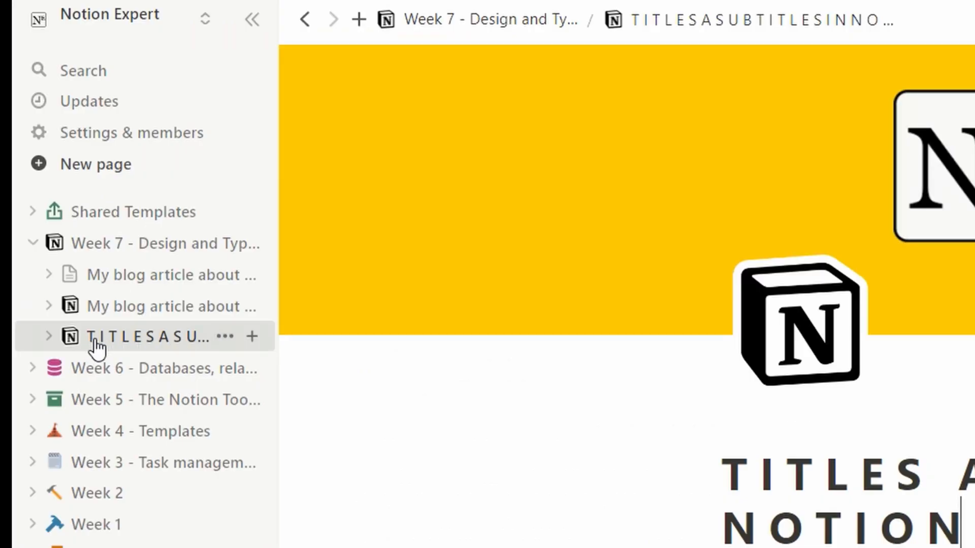
mouse_move(433, 397)
text( -)
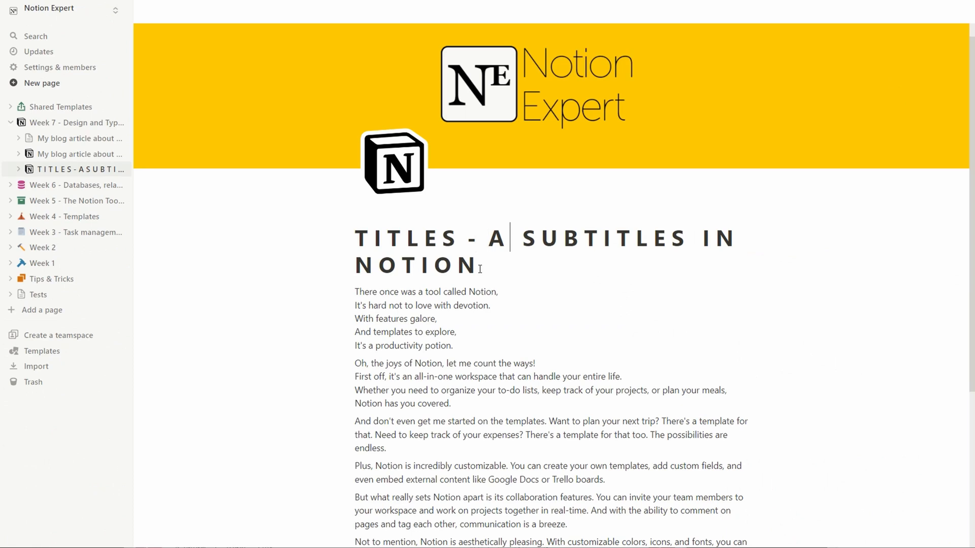
text(.)
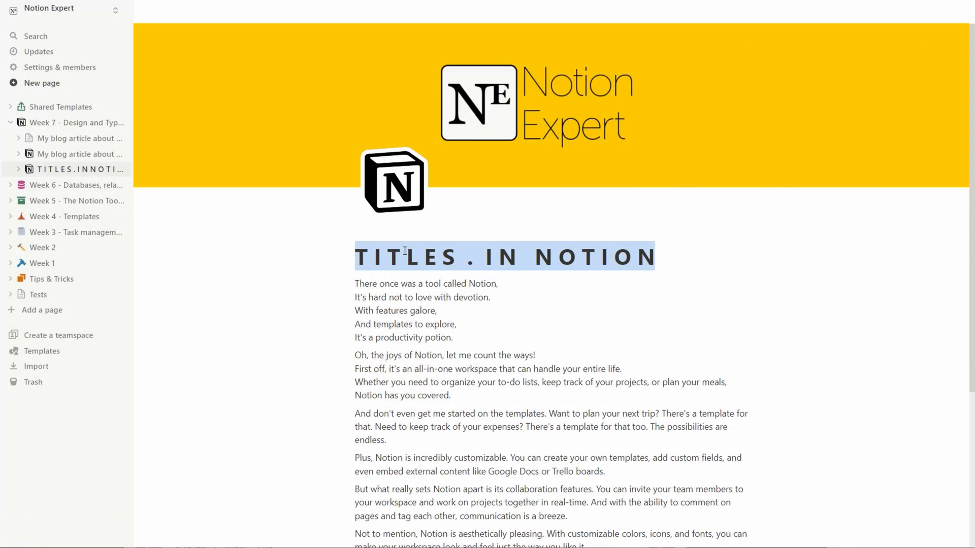
Type the lowercase page title 'titles in notion'
text(titles in)
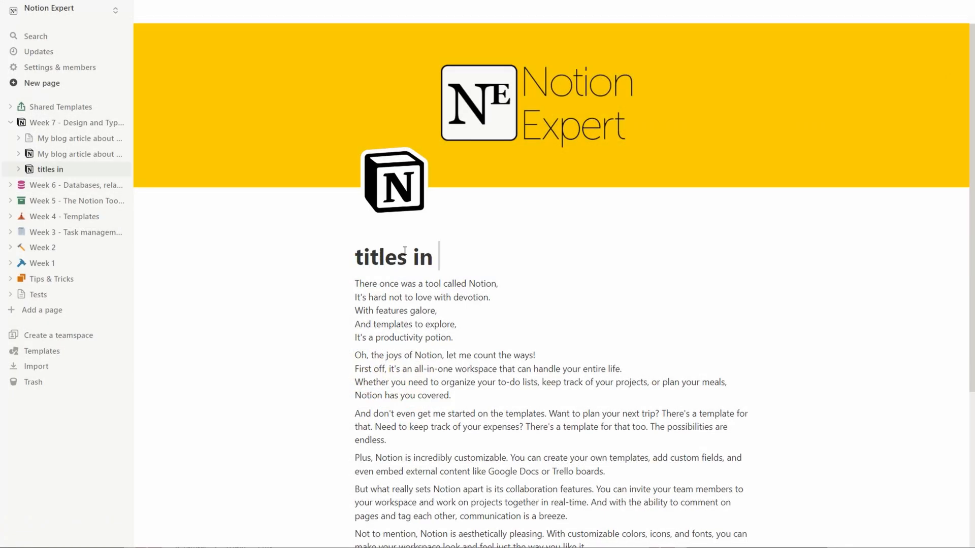
text(notion)
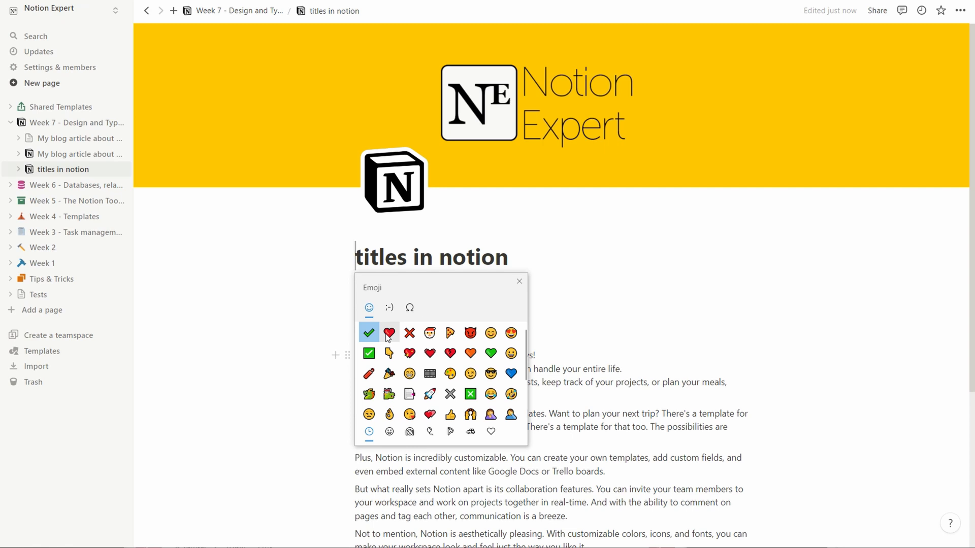
Insert a red heart emoji and a check mark emoji before the page title
click(389, 333)
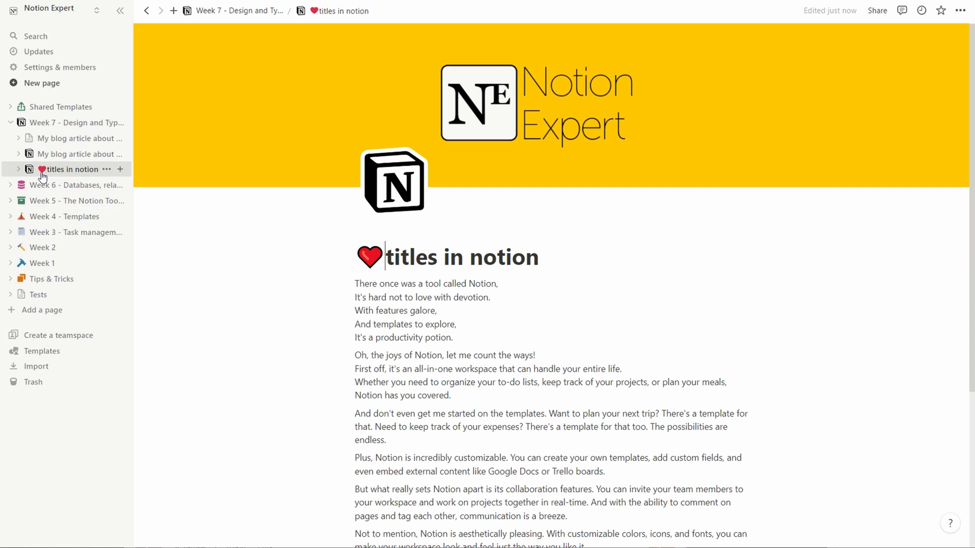
click(370, 257)
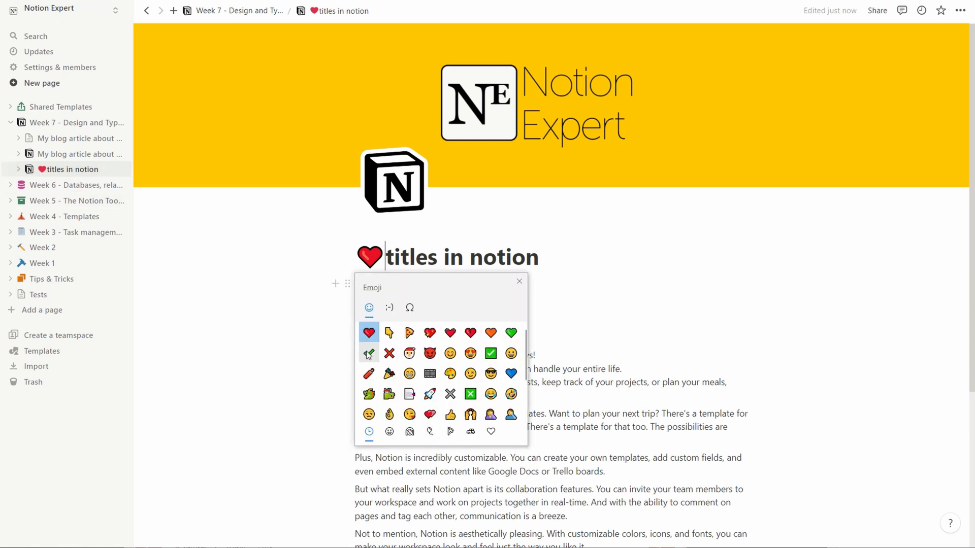
click(369, 353)
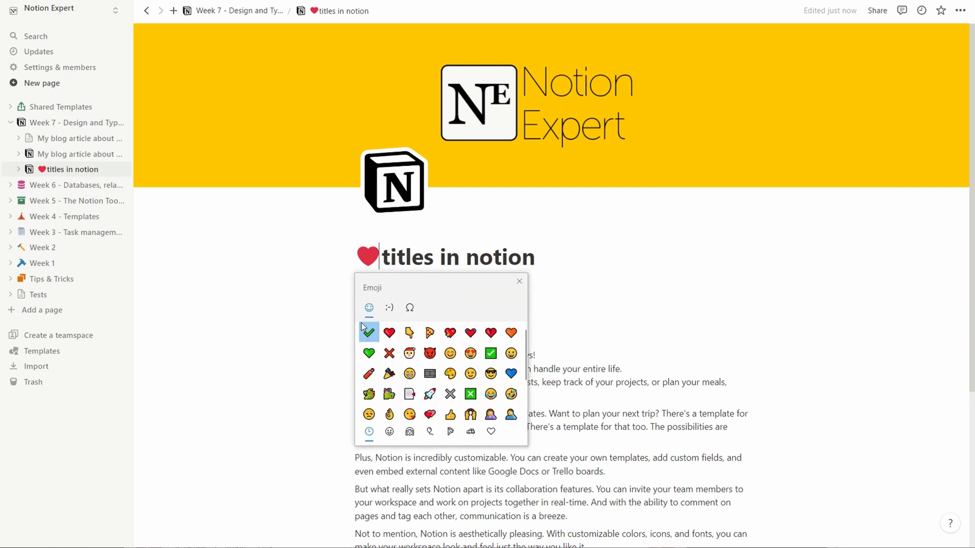
click(368, 332)
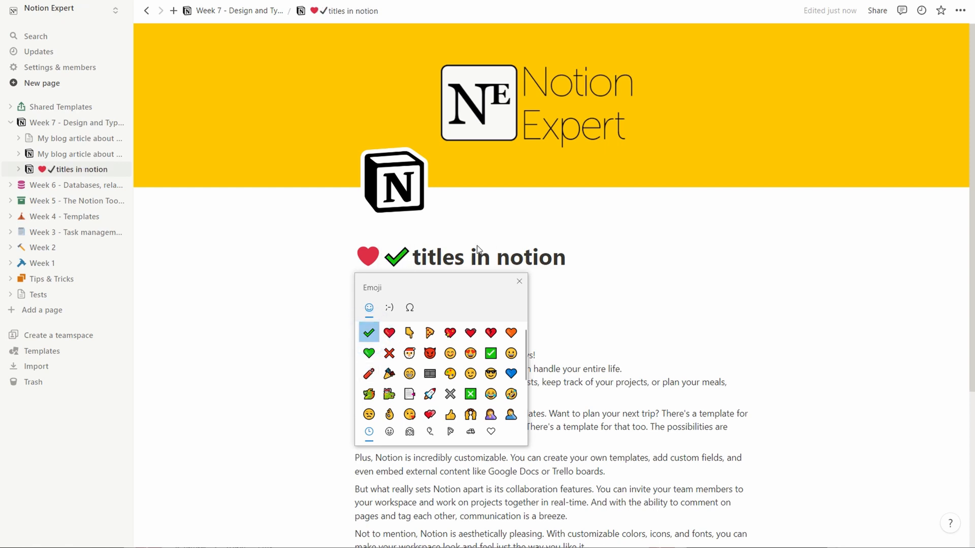
click(520, 281)
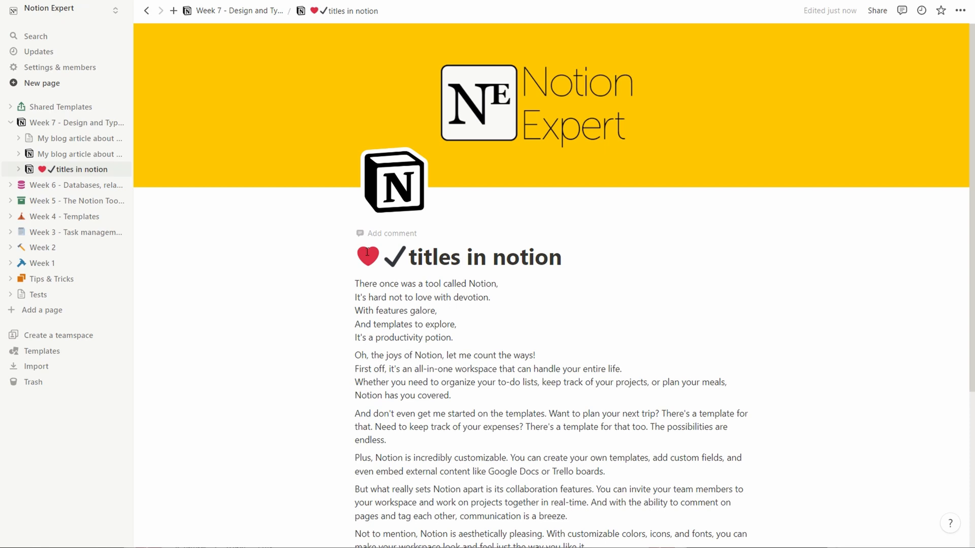
click(463, 257)
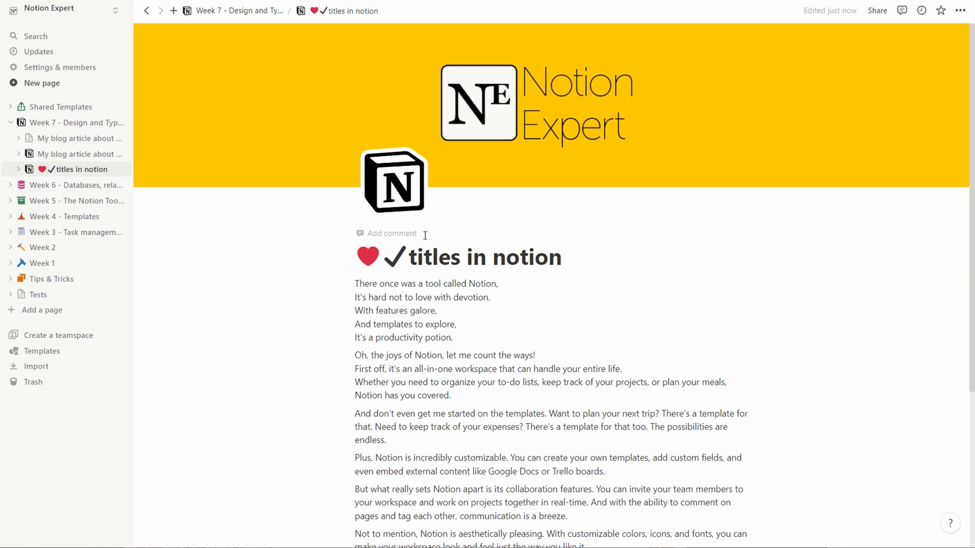
mouse_move(359, 267)
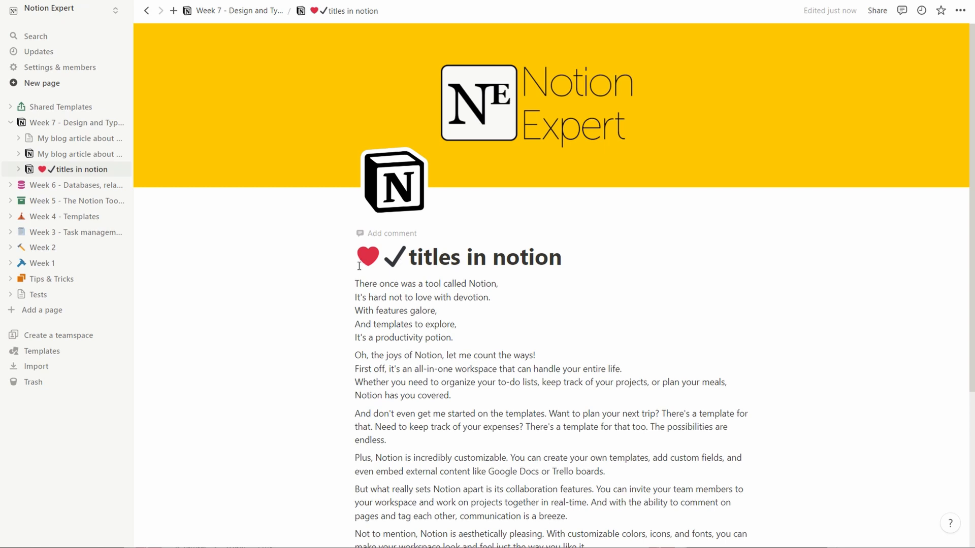
click(463, 257)
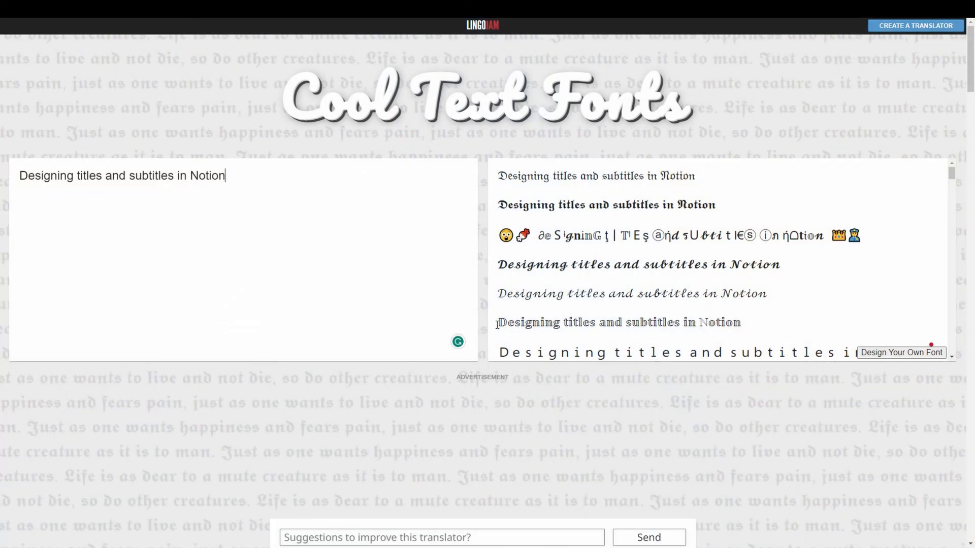
Copy a LingoJam styled title into the Notion page, then browse more fancy text styles
triple_click(618, 323)
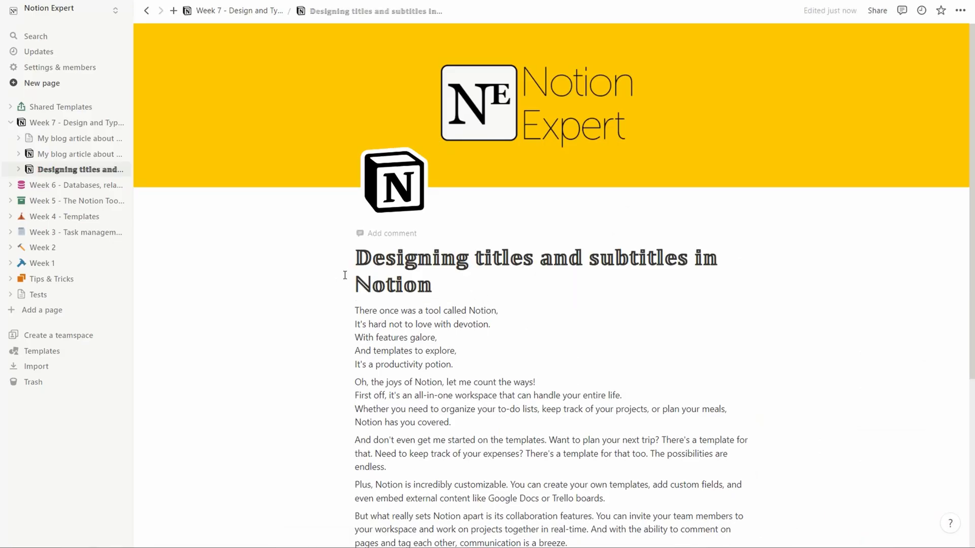
click(416, 285)
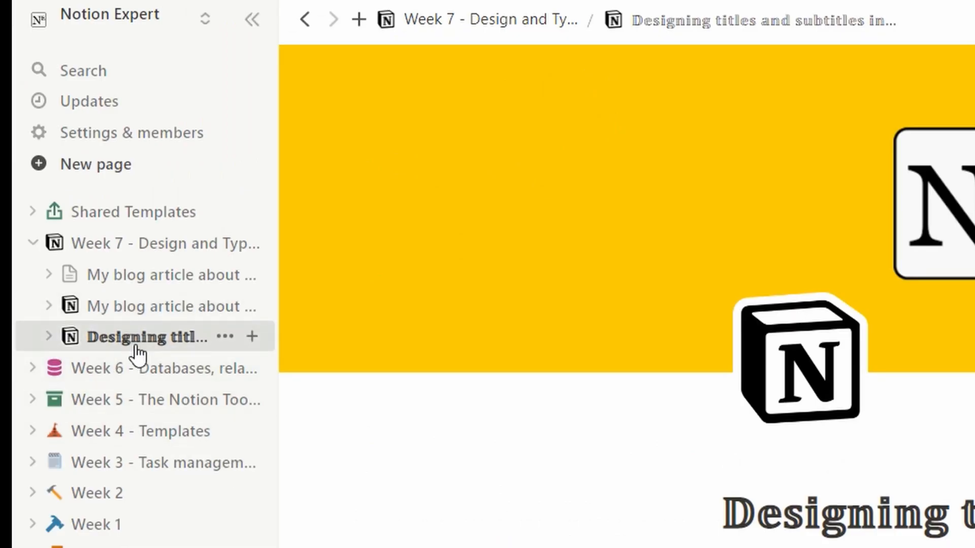
mouse_move(116, 368)
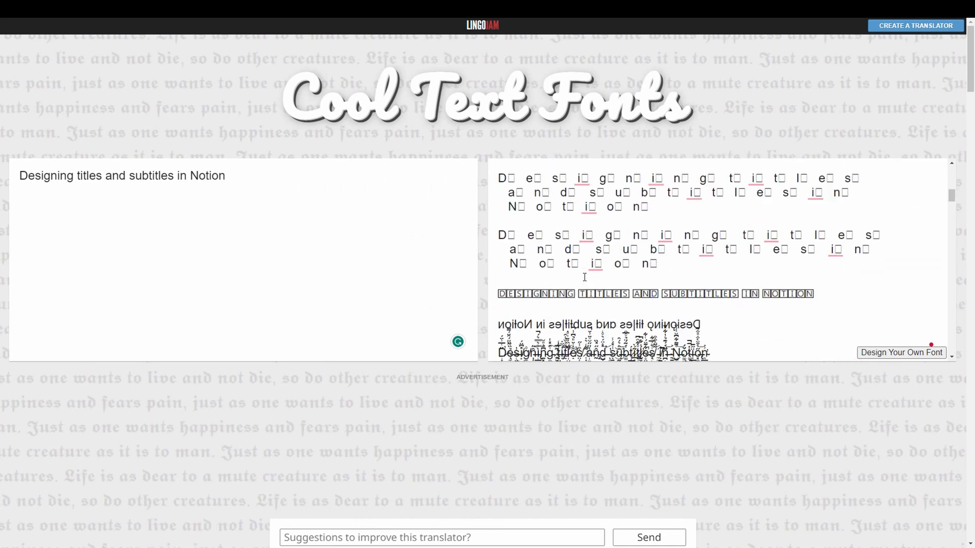
scroll(down, 3)
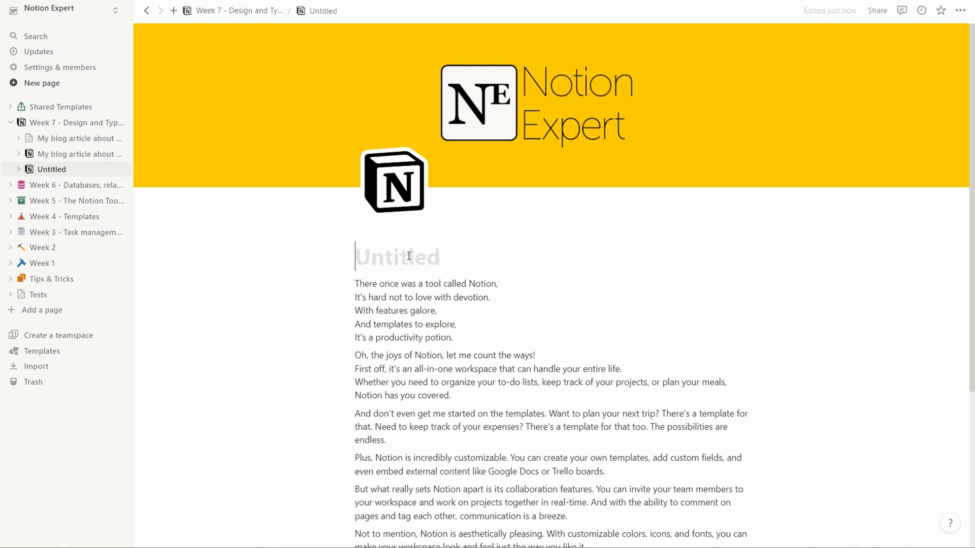
Enter 'Designing titles and subtitles in Notion' for the boxed-letter fancy title
text(Designing titles and subtitles in Notion)
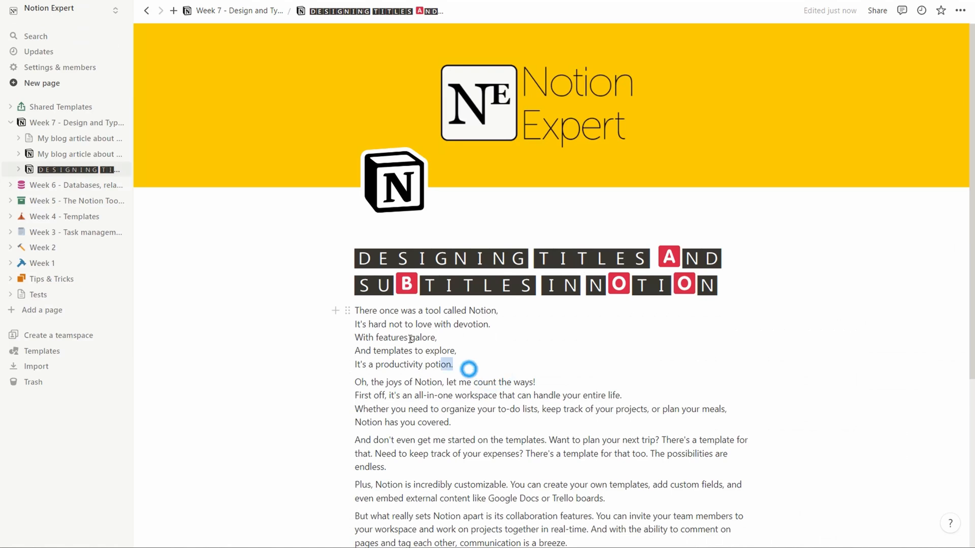
Make the poem a quote, add Heading 1–3 lines, and prefix Heading 1 with a smiley
click(347, 311)
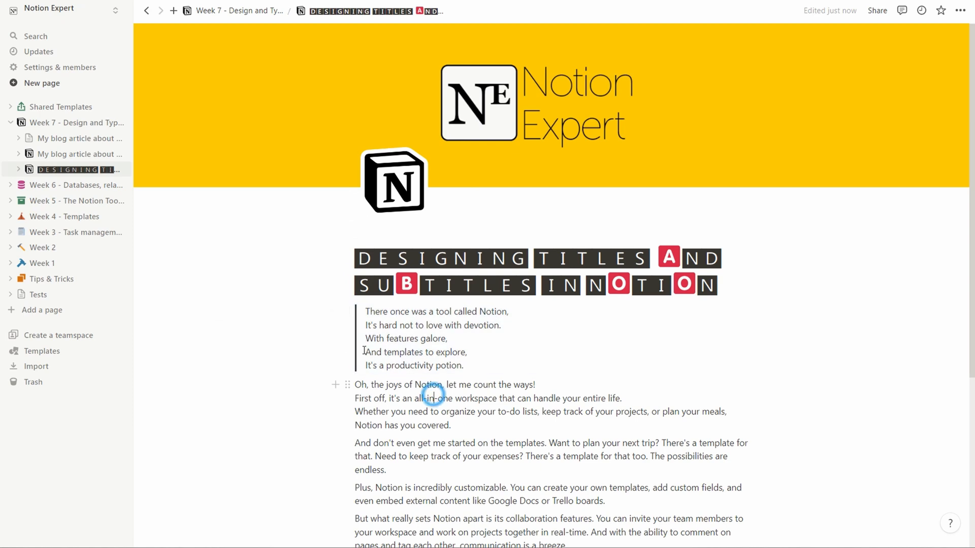
mouse_move(506, 390)
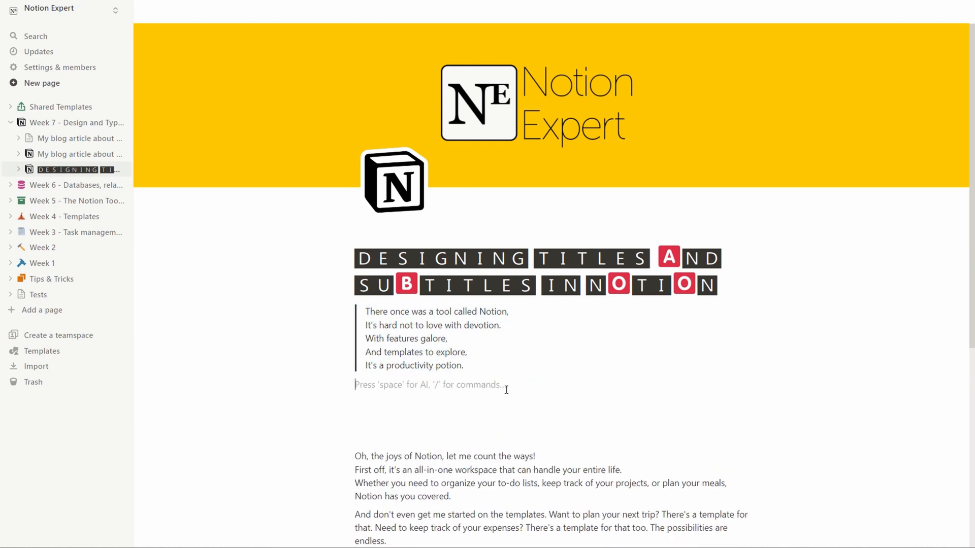
text(Heading 1)
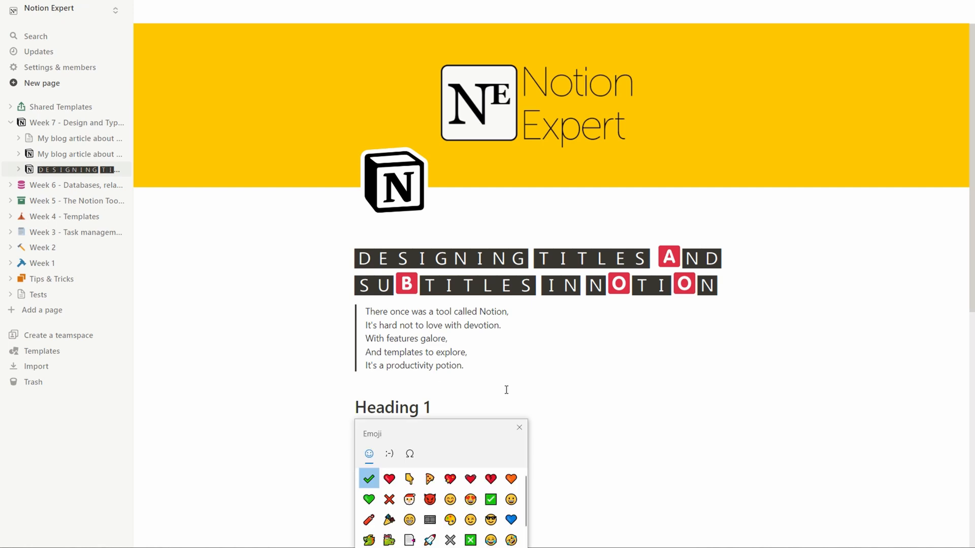
click(451, 501)
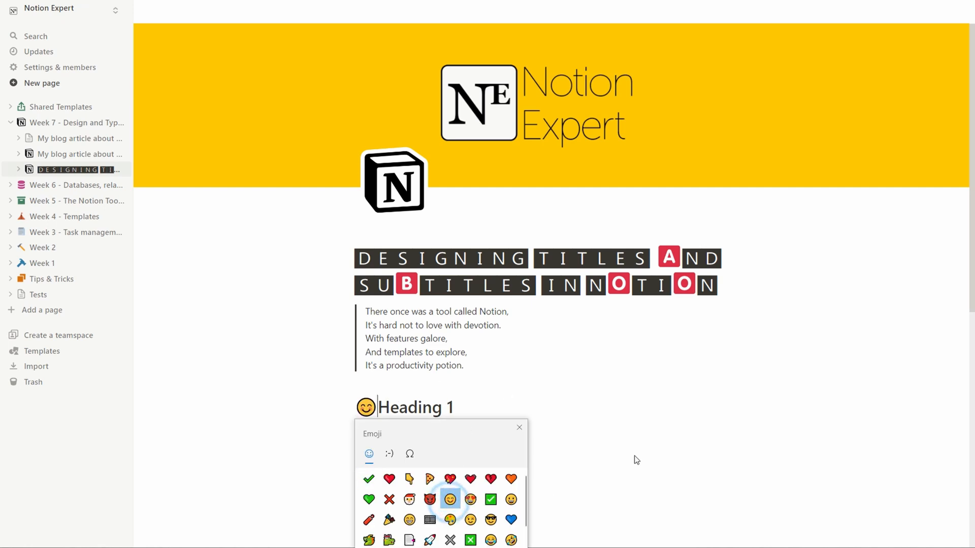
click(449, 499)
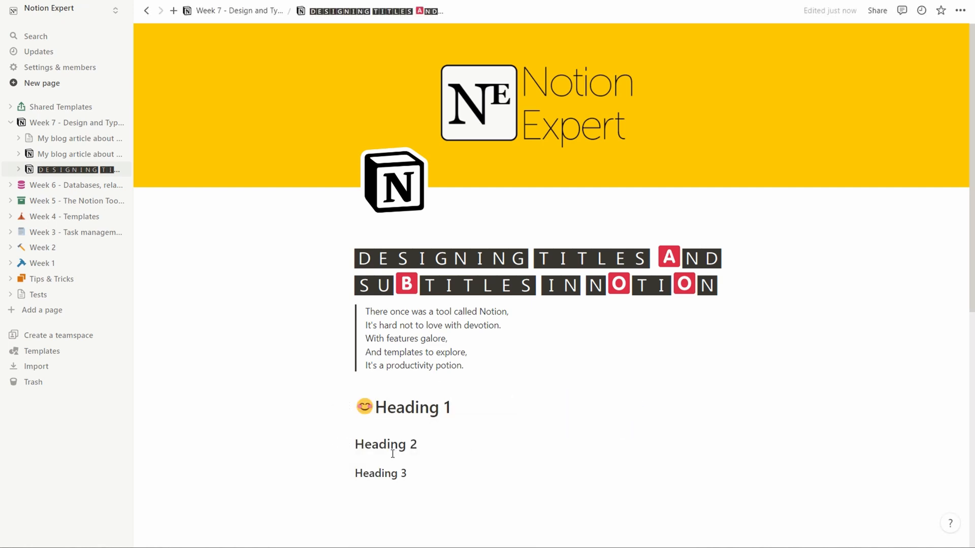
mouse_move(363, 407)
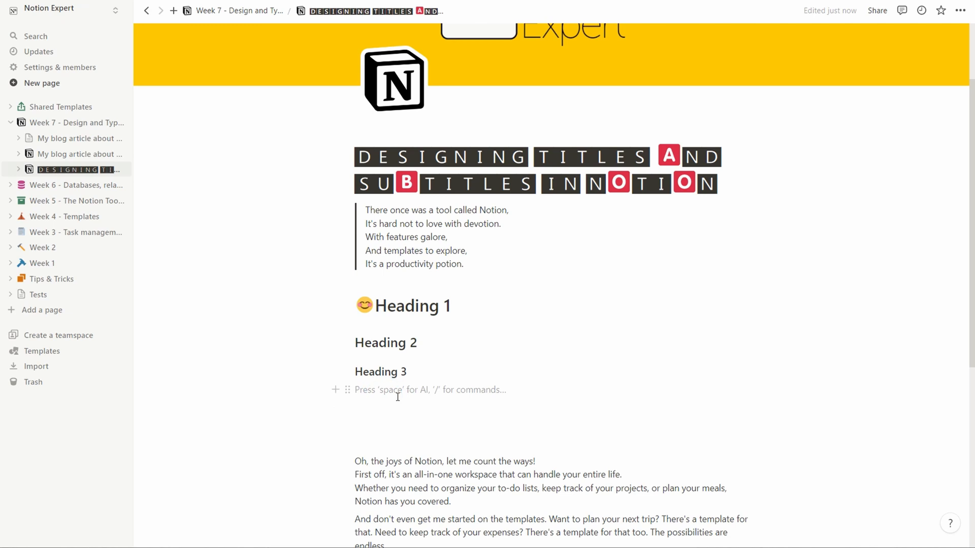
Add a toggle titled 'Title' with 'Content' inside
text(/togg)
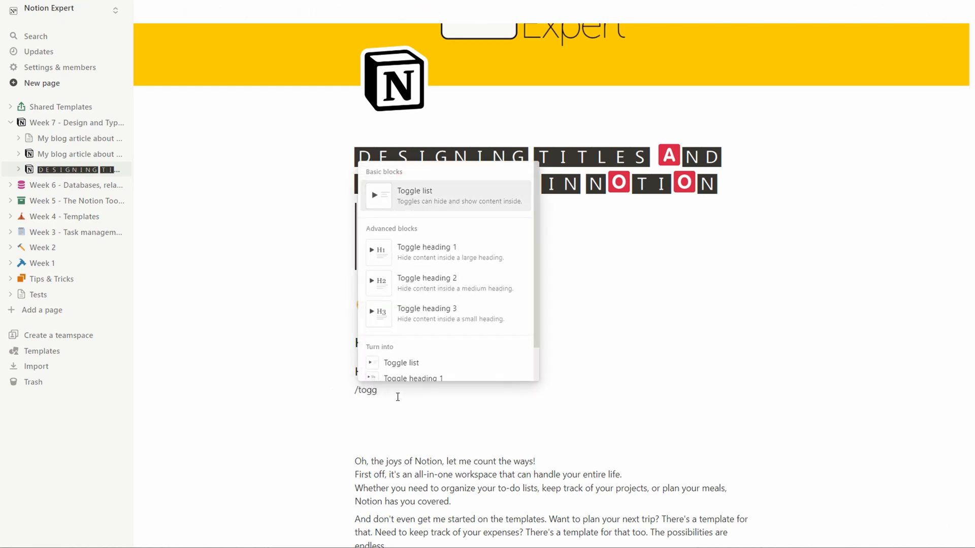
mouse_move(408, 201)
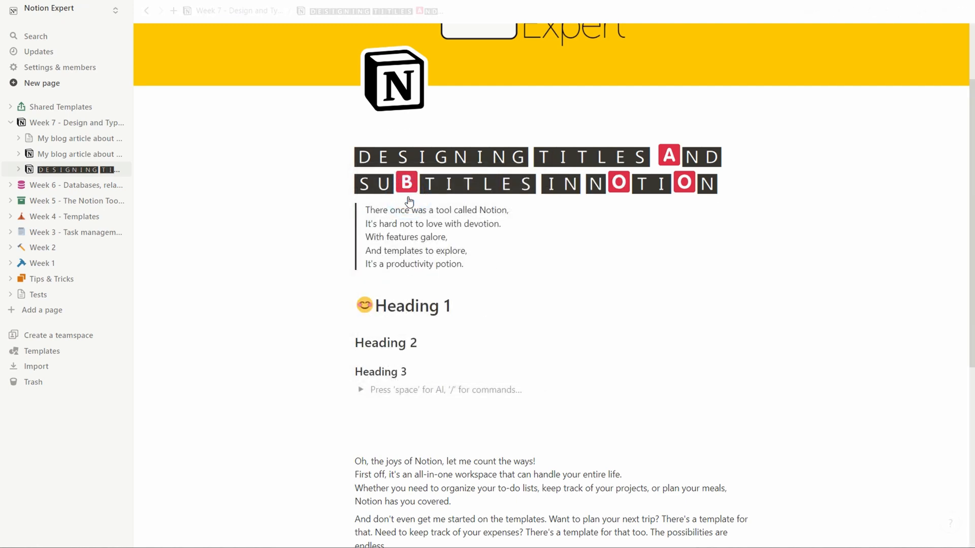
text(Title)
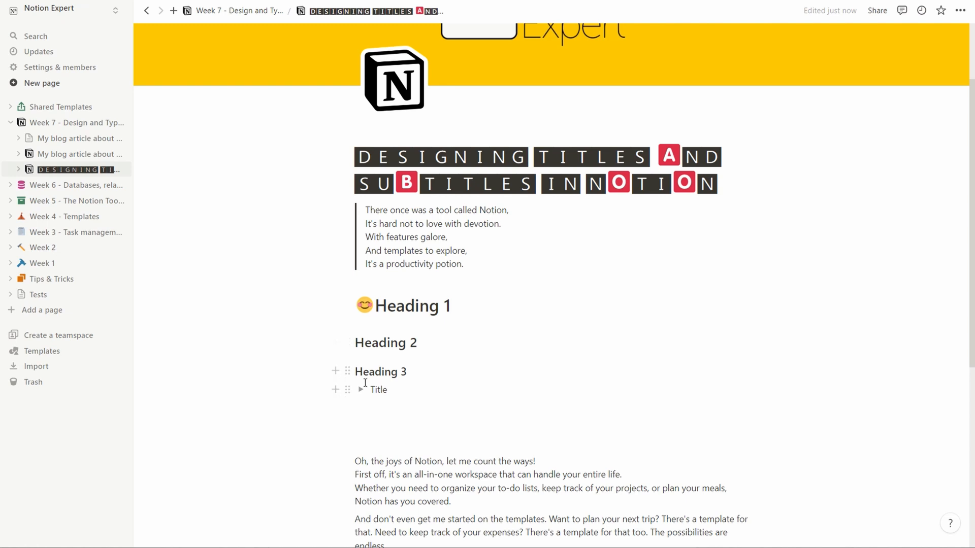
click(363, 390)
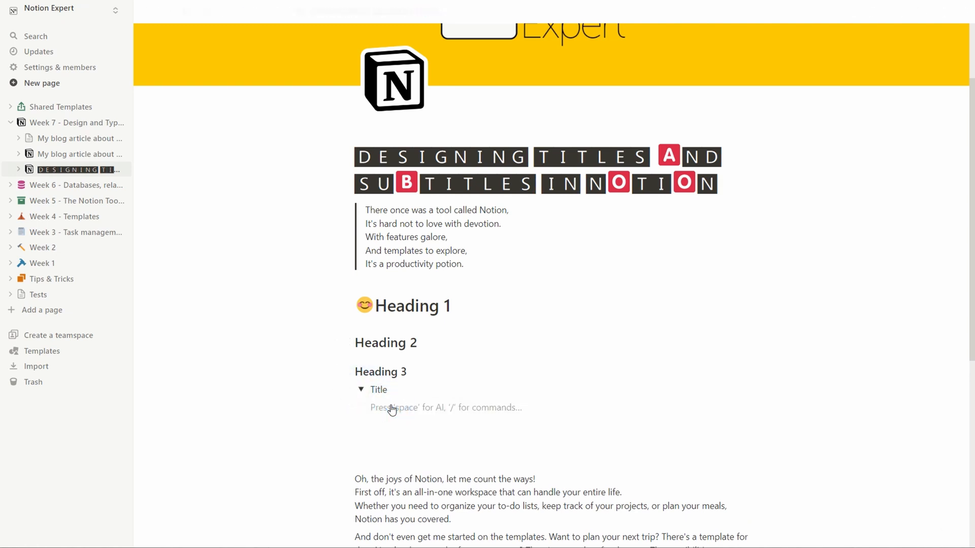
text(Content)
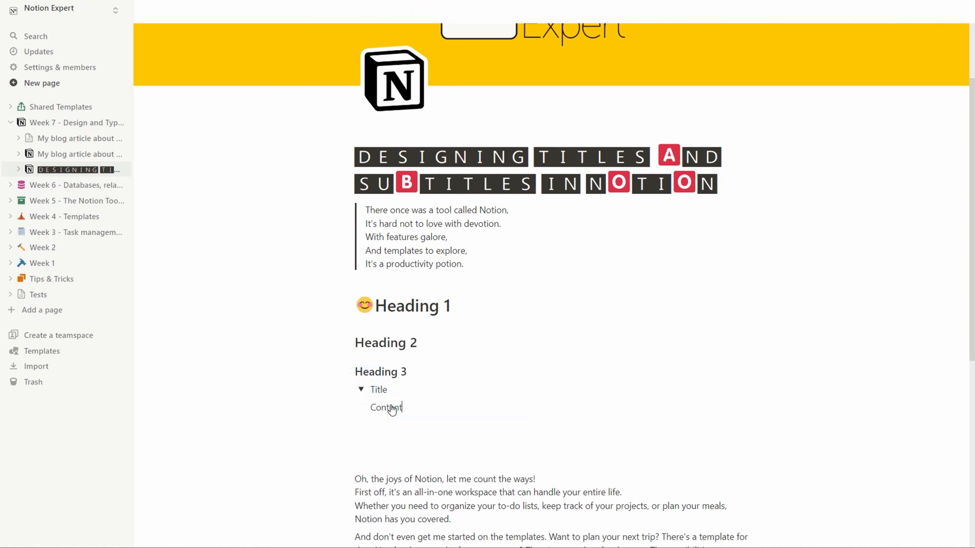
Create toggle Heading 1, 2 and 3 blocks using /h1-style commands
text(/)
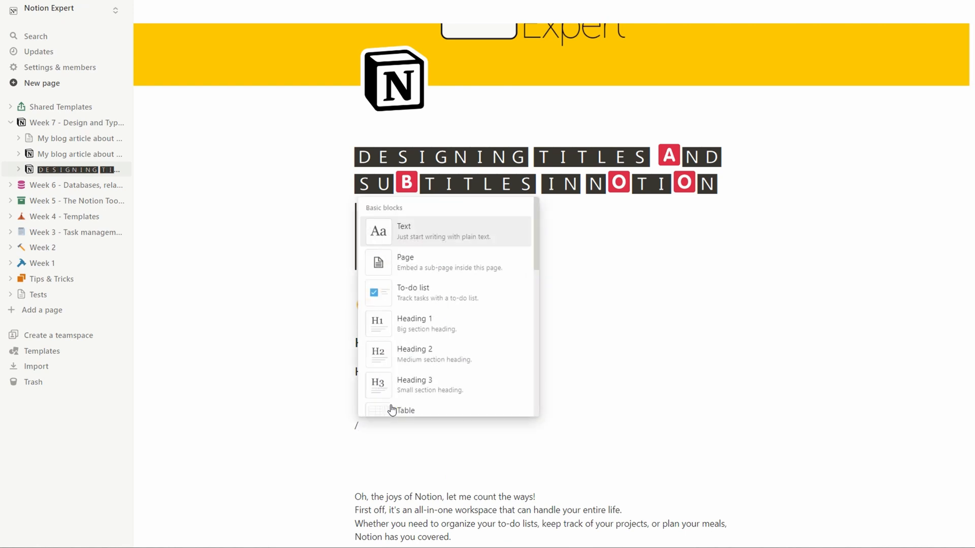
text(h1)
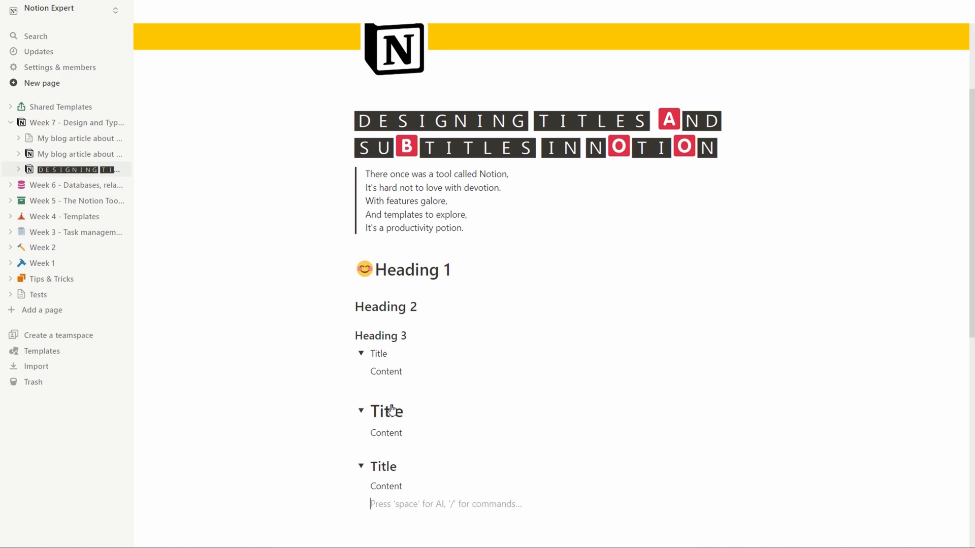
text(/)
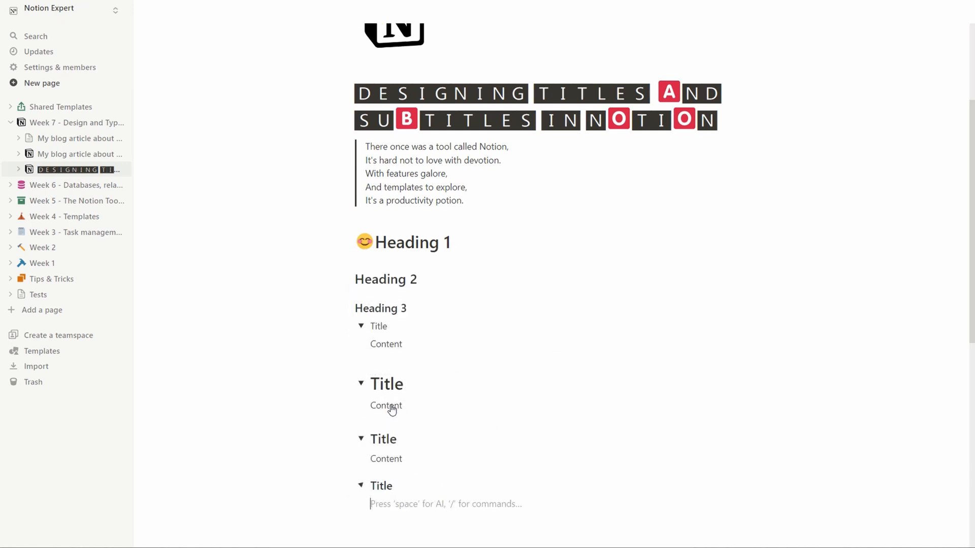
scroll(down, 3)
text(Content)
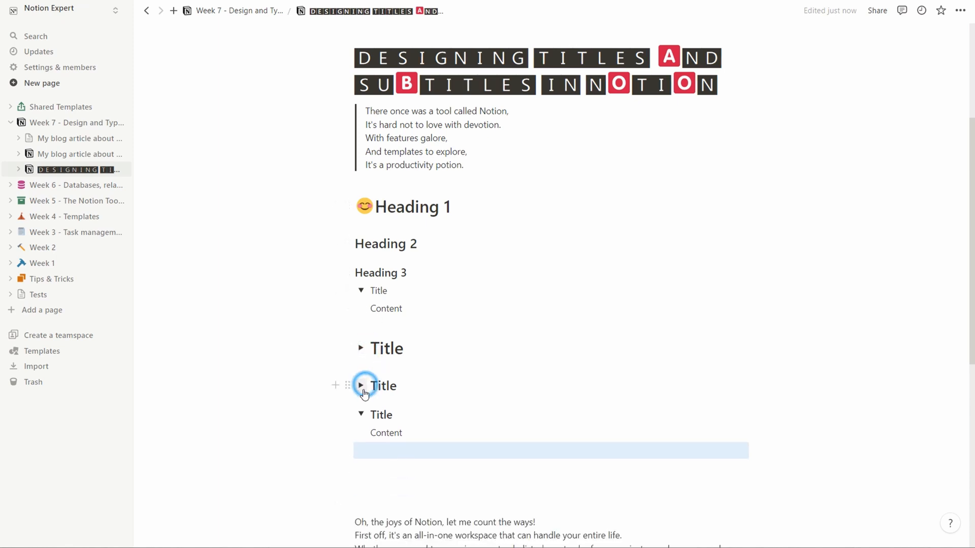
Collapse the medium and large toggle headings, then move the opening and collaboration paragraphs under the headings
click(362, 386)
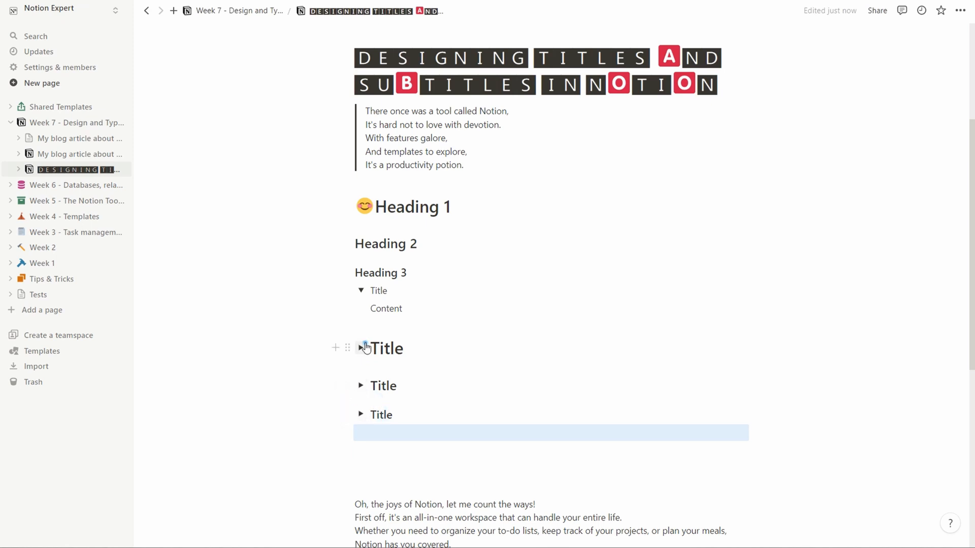
click(361, 348)
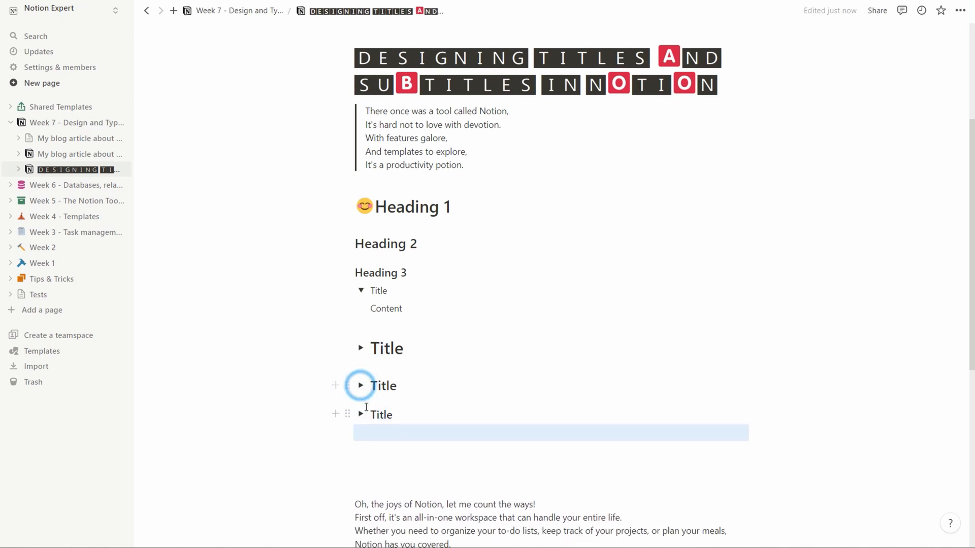
scroll(down, 3)
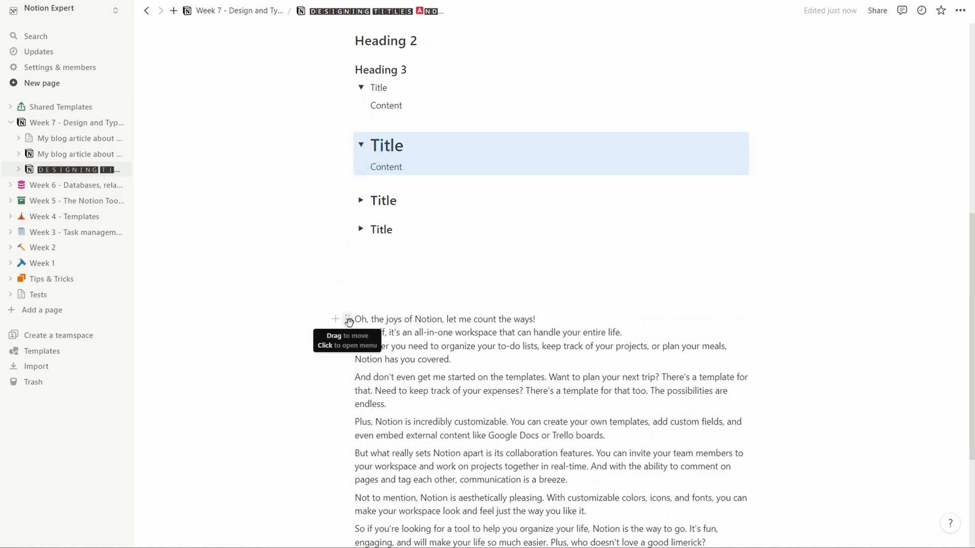
drag(349, 319, 376, 163)
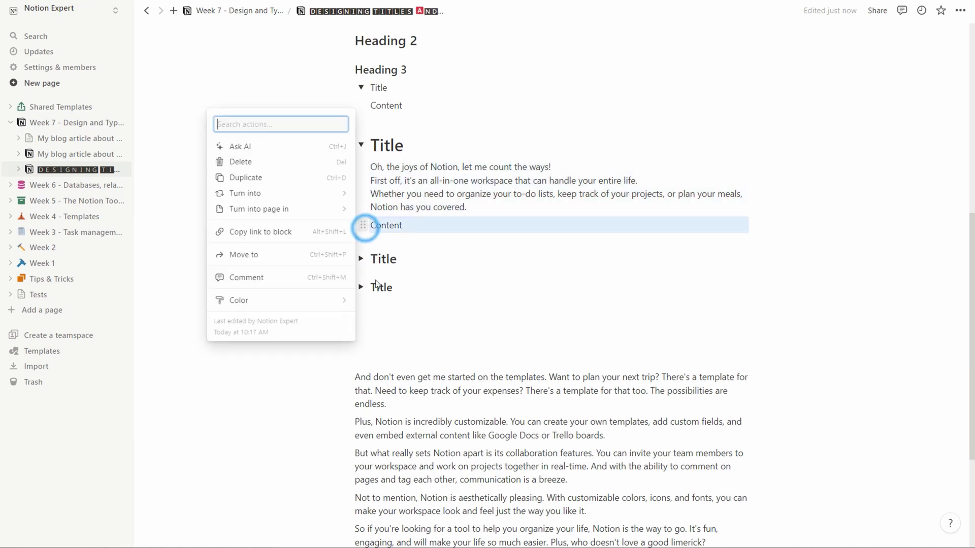
click(240, 162)
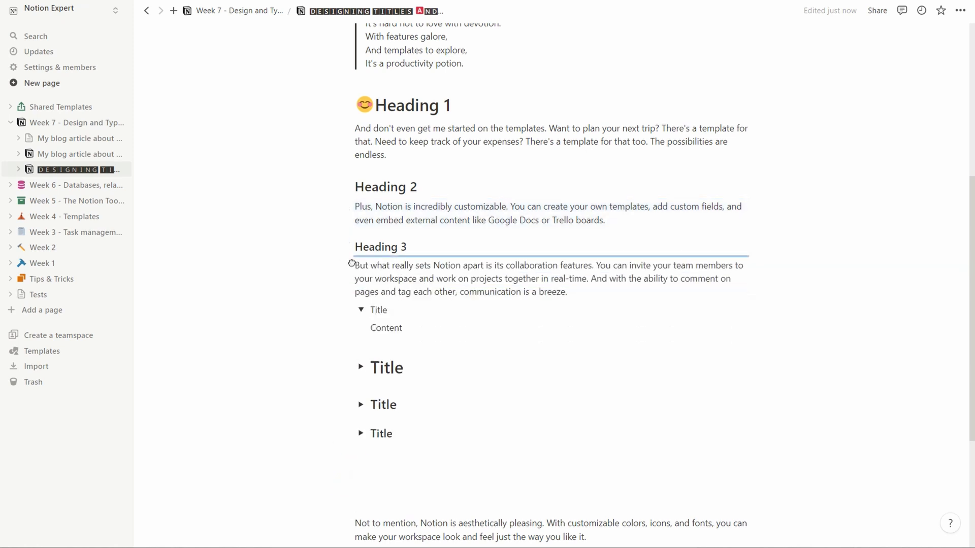
click(362, 310)
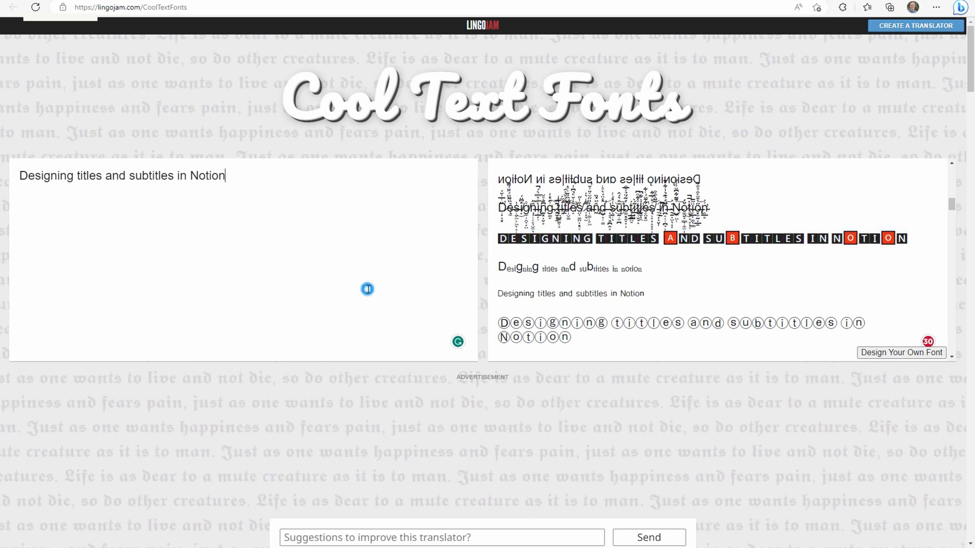
Type 'My fancy' into the LingoJam input box to generate styled versions
text(M)
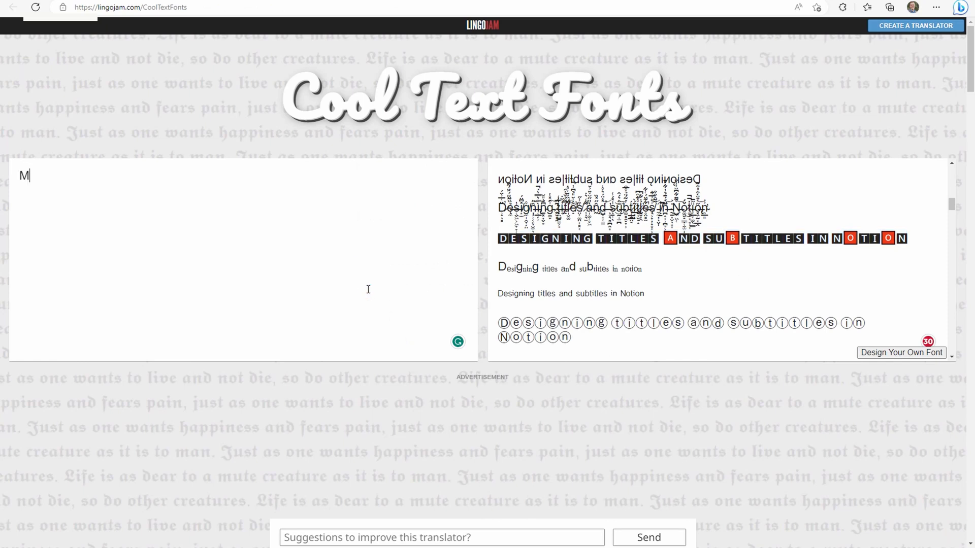
text(y fancy)
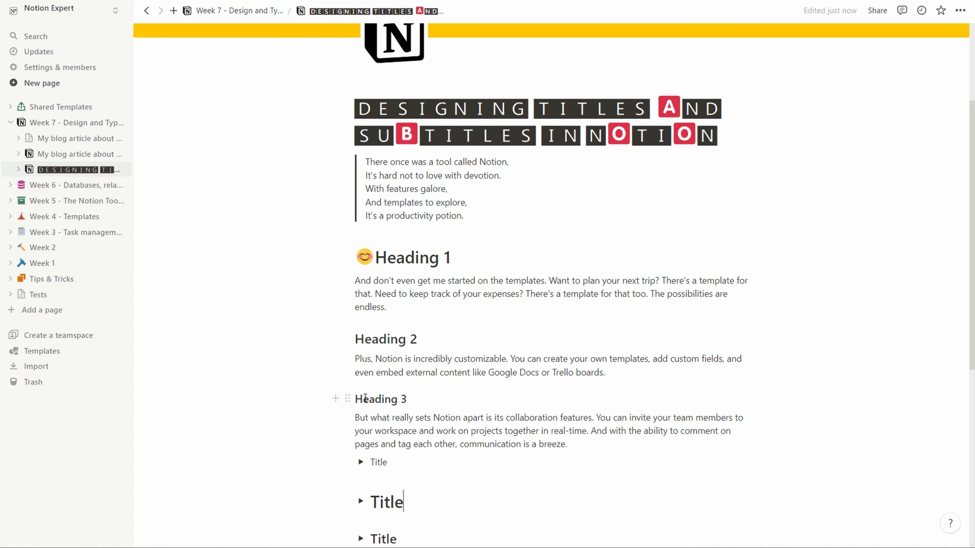
Replace the Heading 3 text with circled-letter 'My fancy heading 3'
double_click(381, 399)
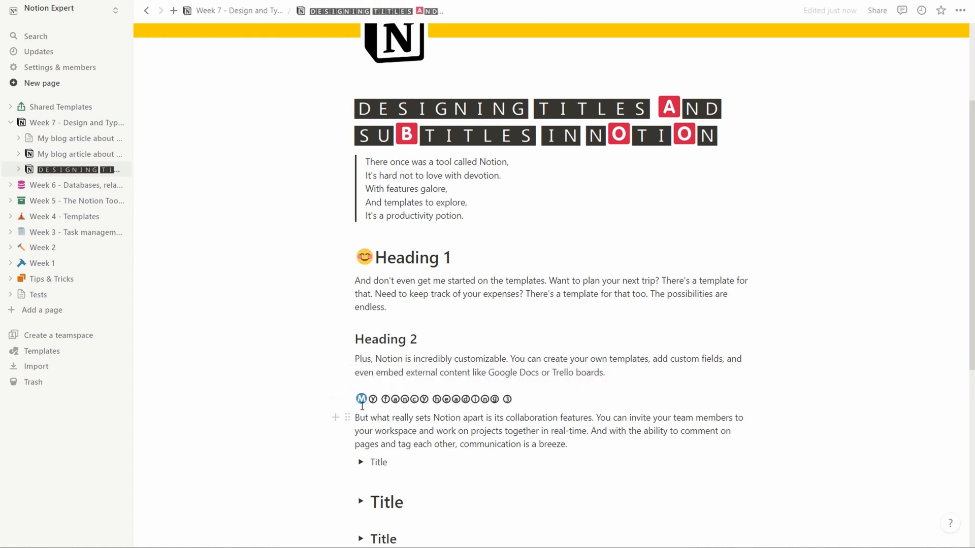
click(386, 418)
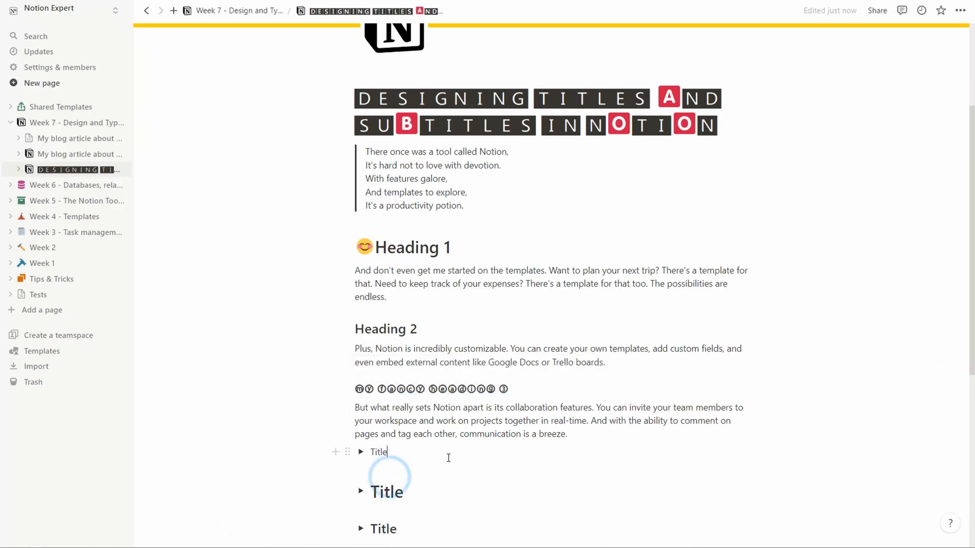
scroll(down, 3)
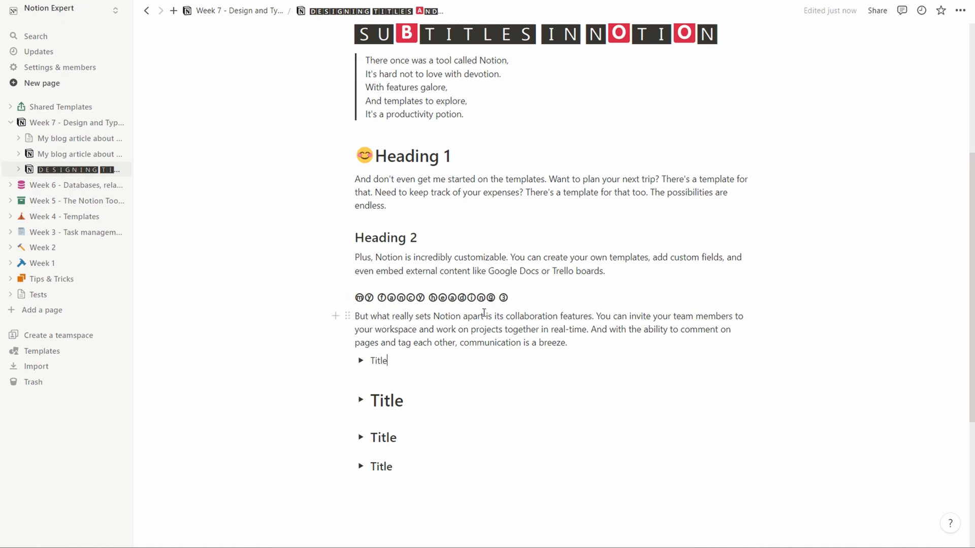
scroll(down, 3)
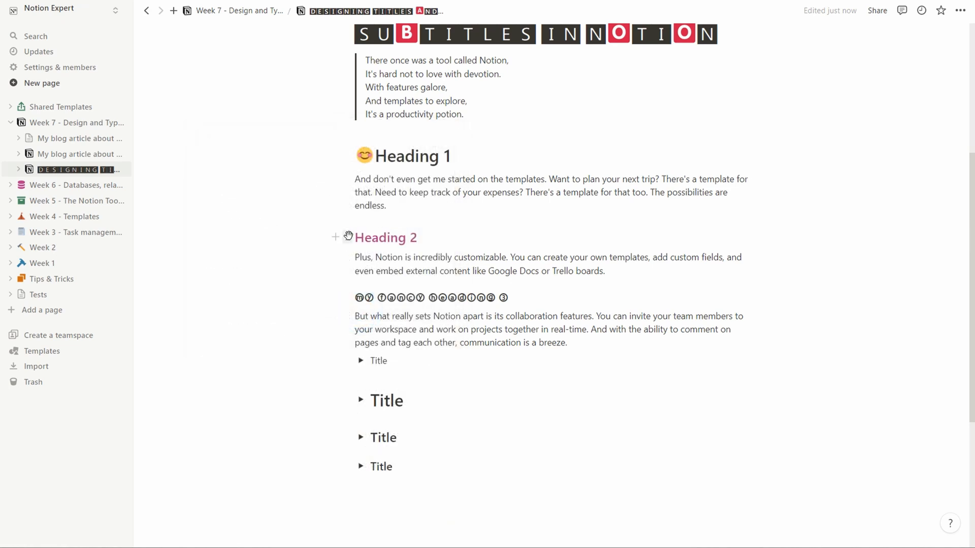
Give Heading 2 a light pink background and pink text color
click(334, 237)
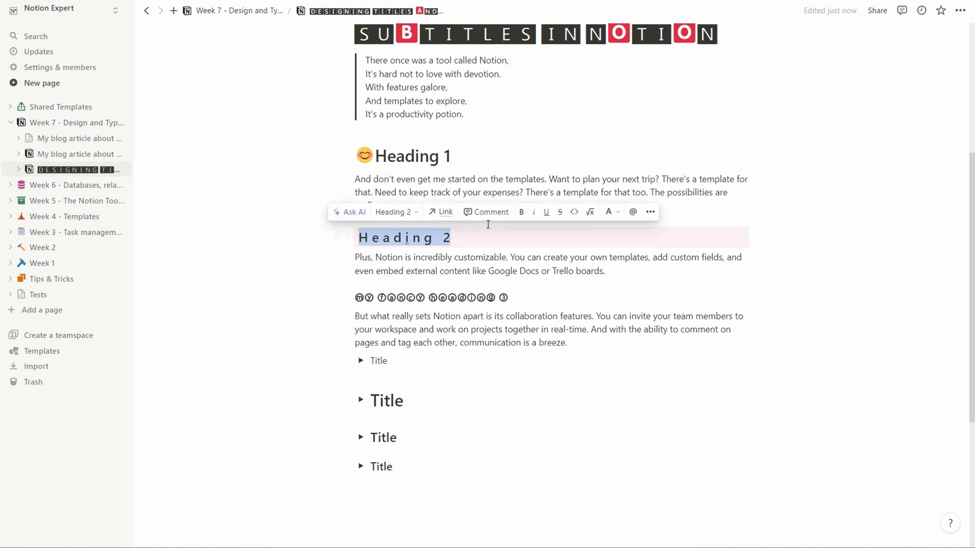
mouse_move(610, 212)
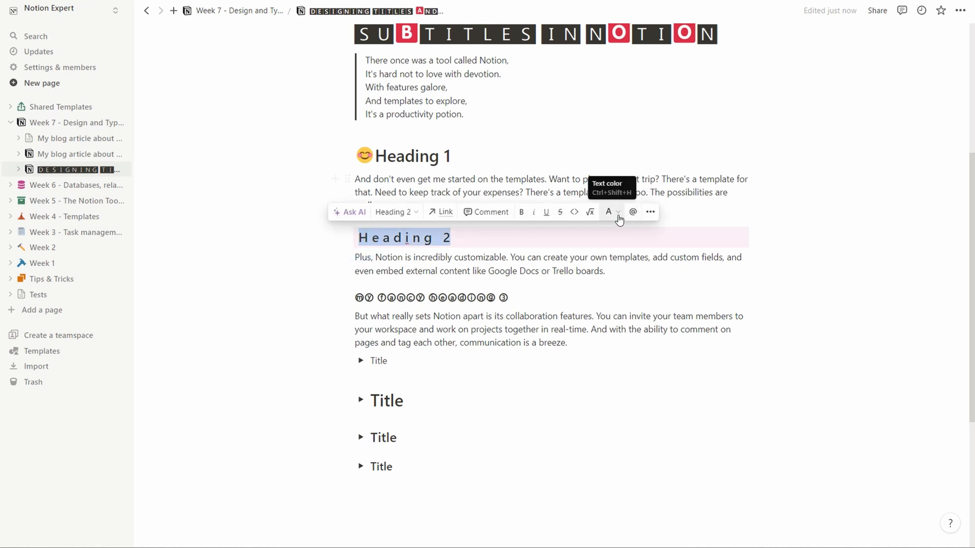
click(609, 212)
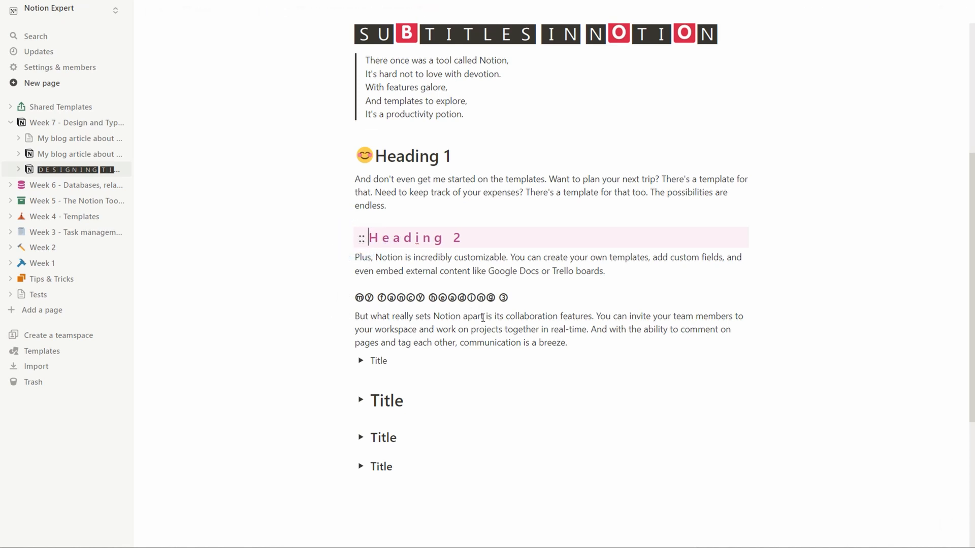
Add '::' after the pink Heading 2 and space the colons from the text
text(::)
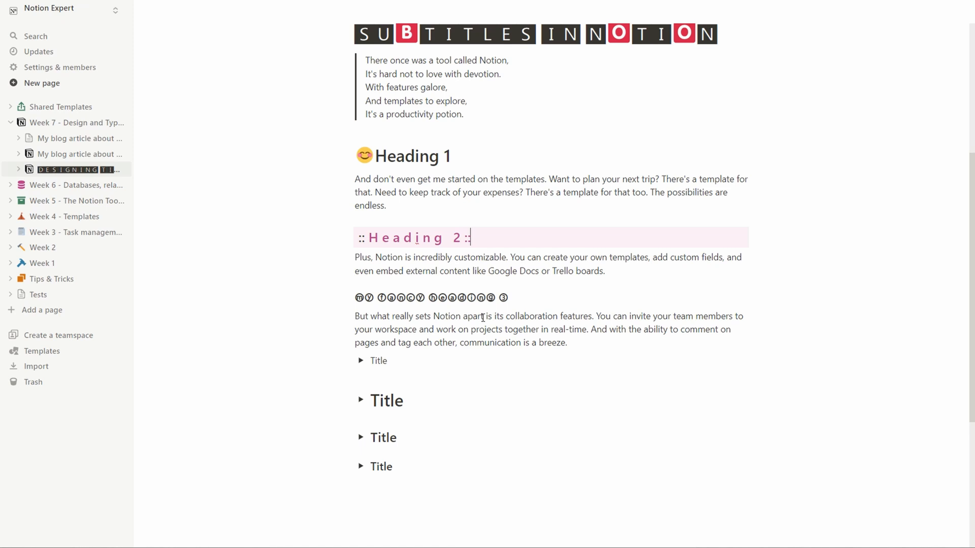
drag(360, 238, 472, 238)
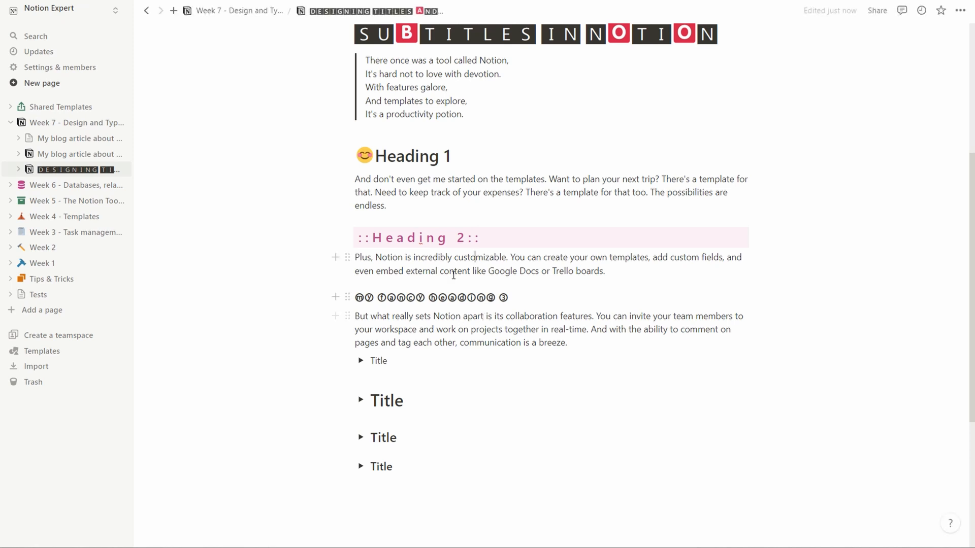
click(372, 237)
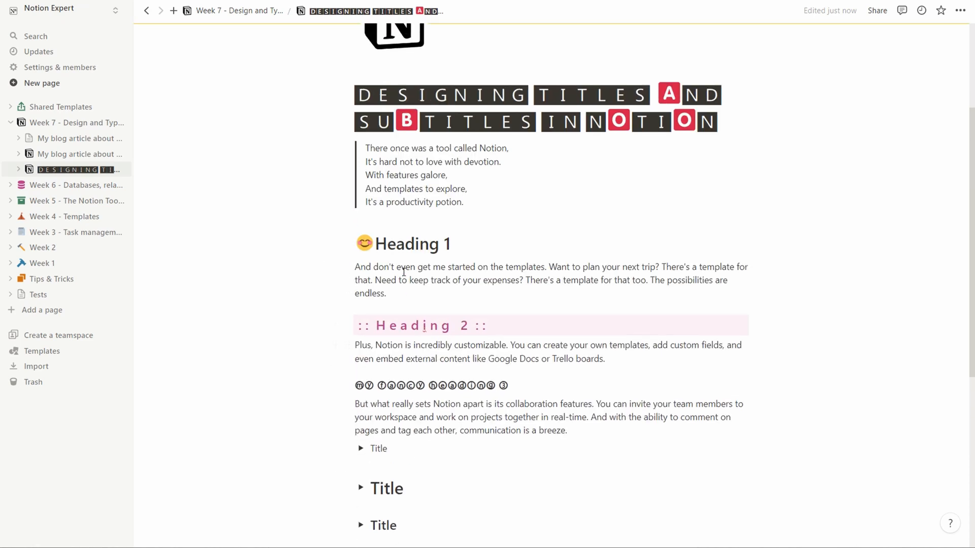
scroll(down, 3)
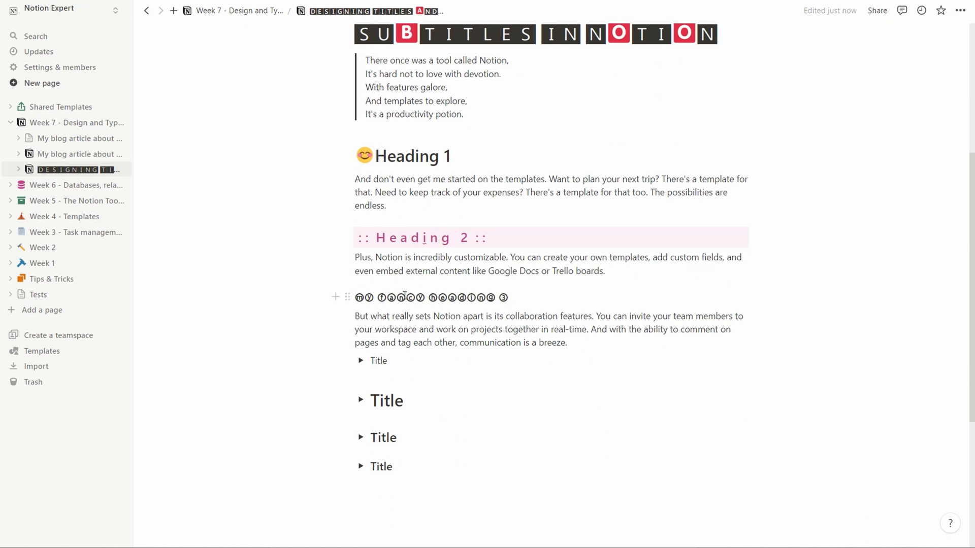
click(373, 401)
text(__)
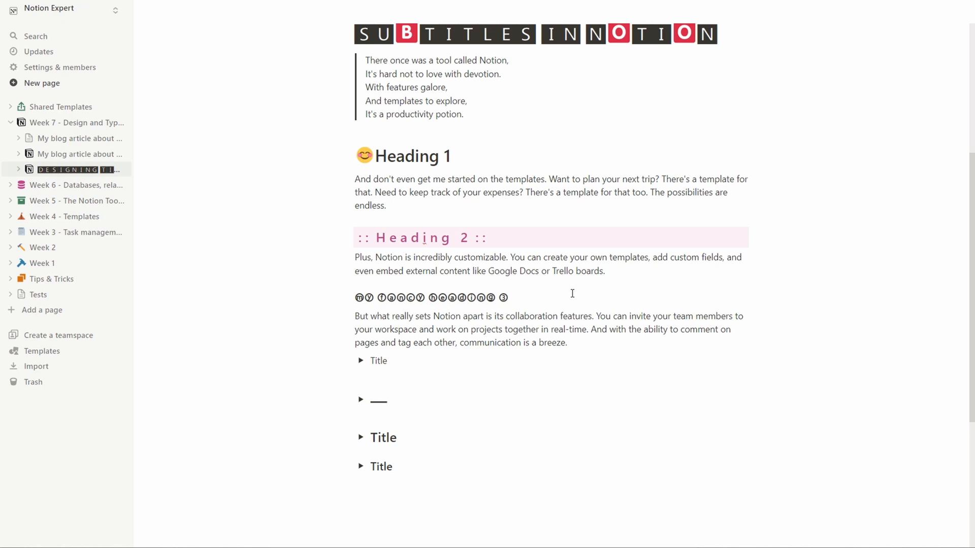
Retitle the large toggle heading to '—HEADING 1—' in spaced capitals
click(386, 400)
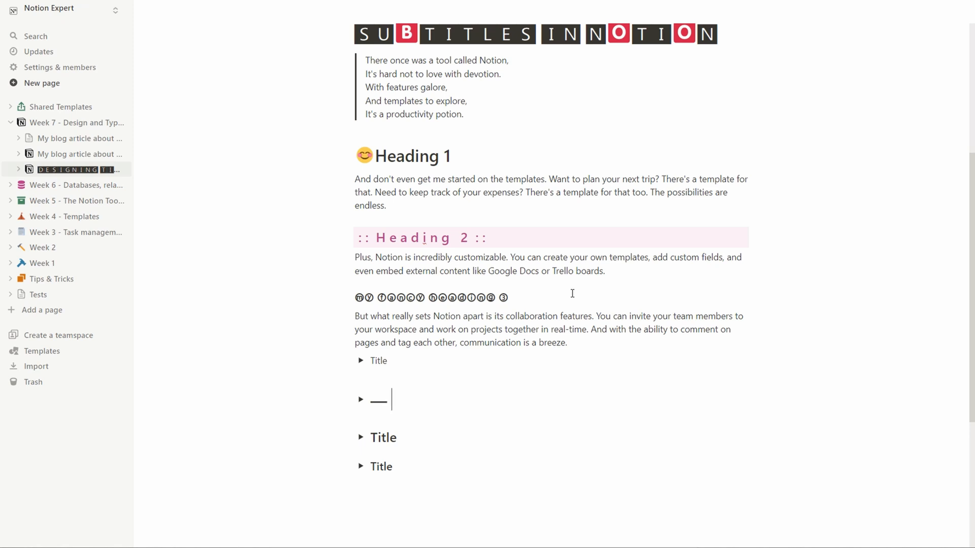
text(HEAD)
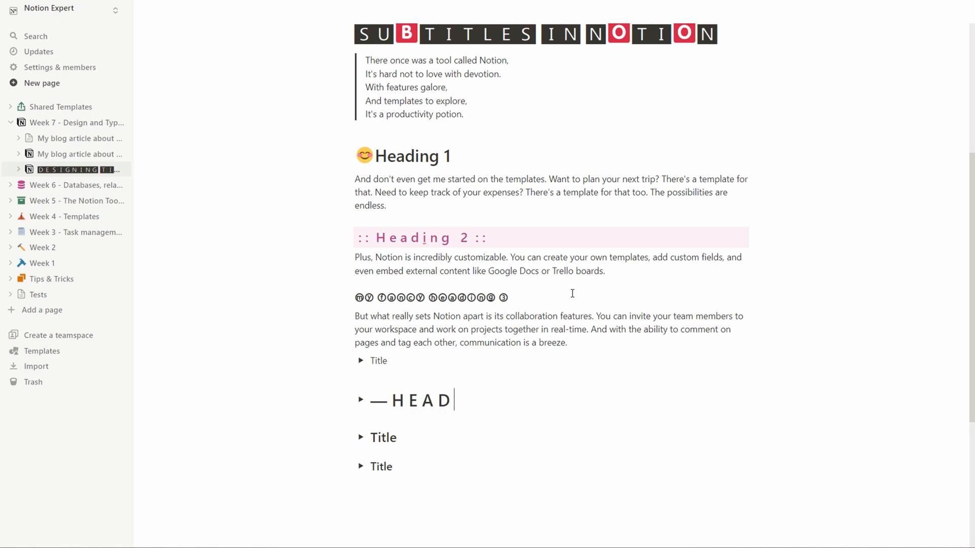
text(ING)
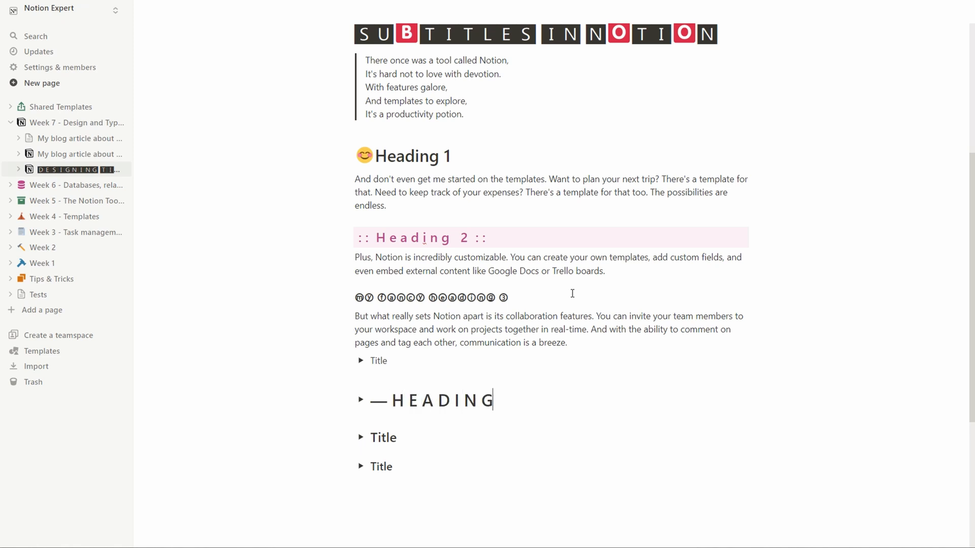
text(1—)
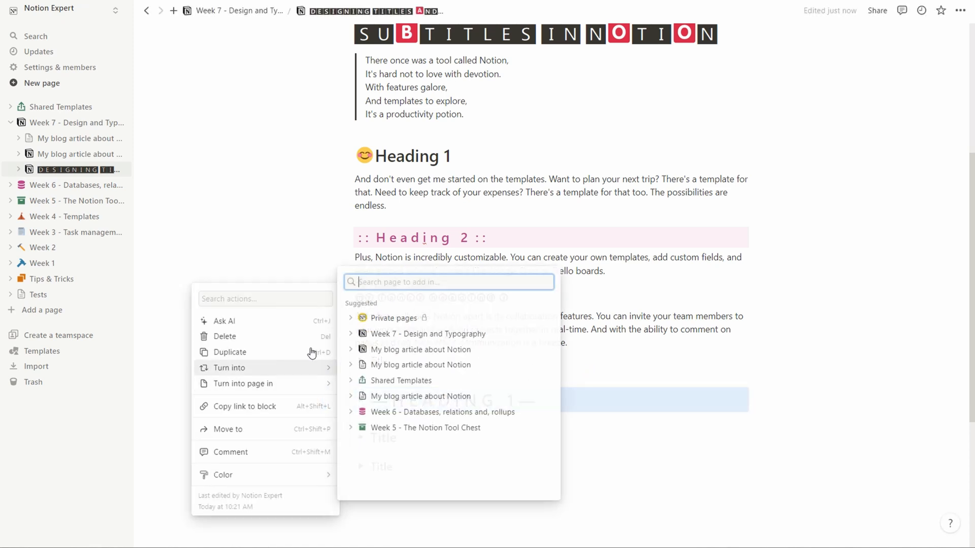
Give the toggle heading a gray background, then expand and collapse it
click(223, 474)
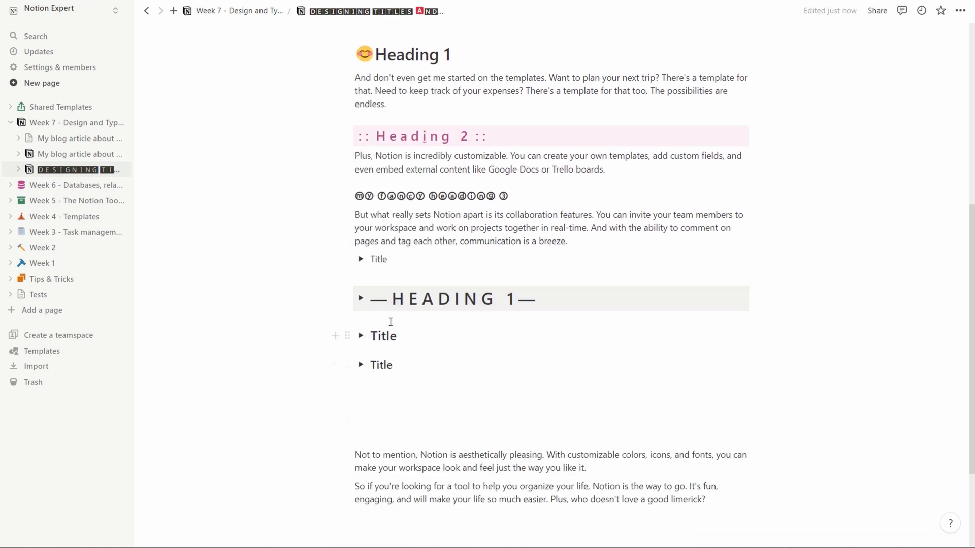
click(360, 299)
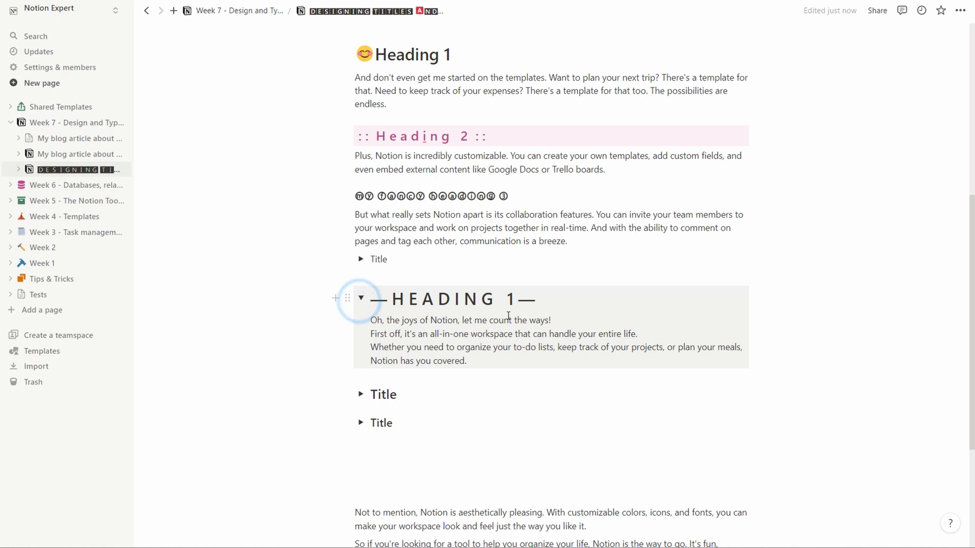
scroll(down, 3)
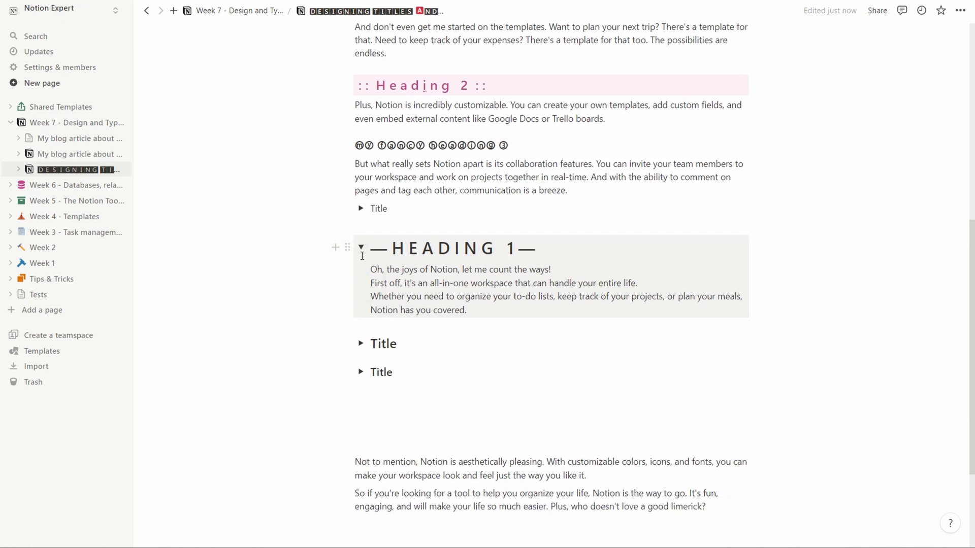
click(362, 249)
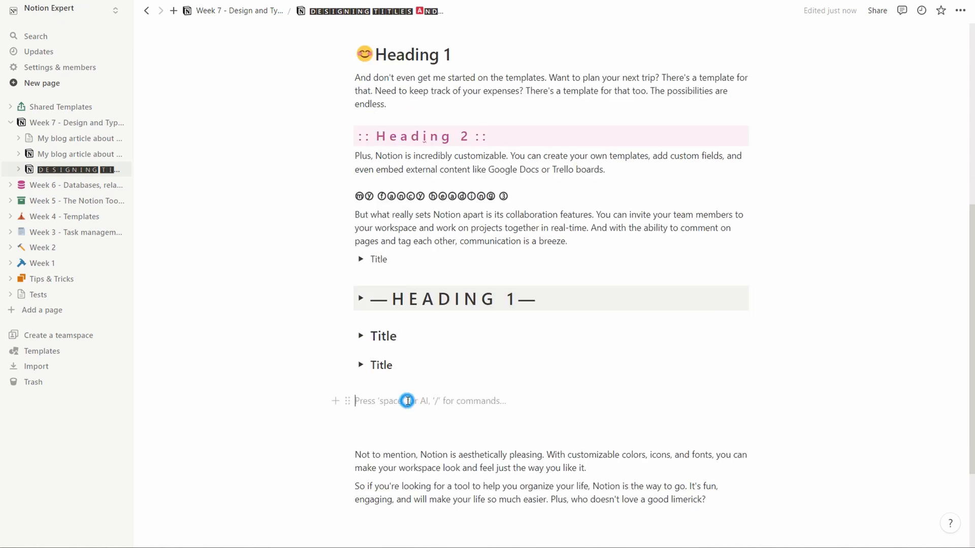
mouse_move(500, 401)
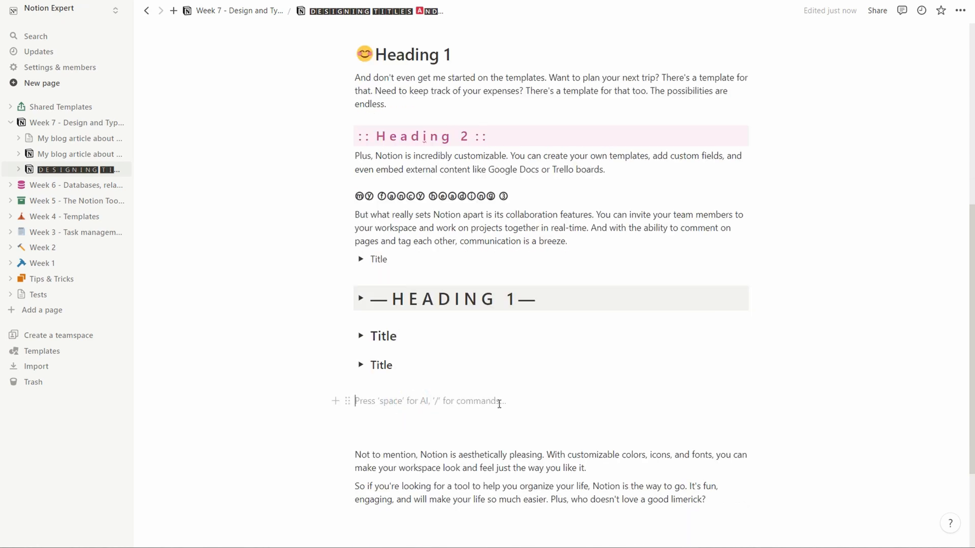
Add a Heading 2 line reading 'Heading 2' with ## markdown
text(##)
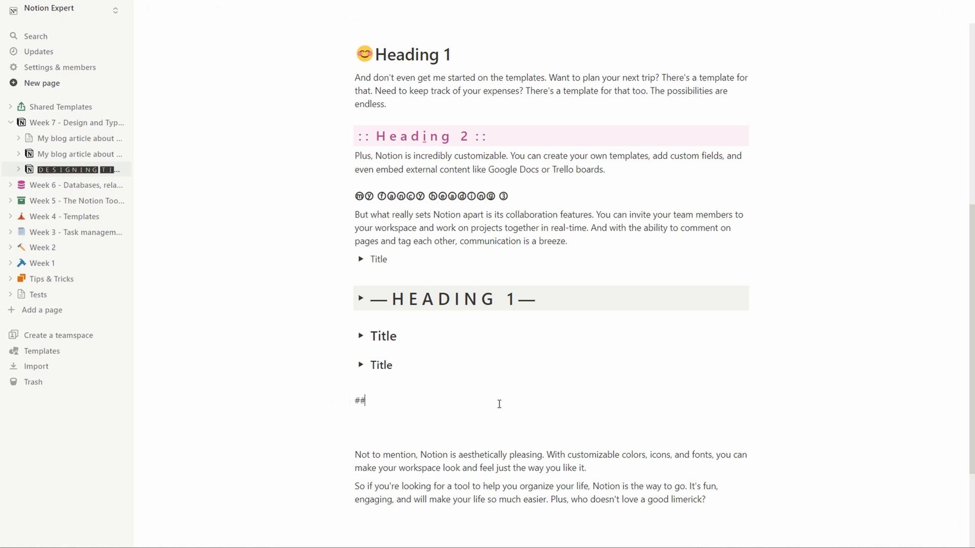
text(Heading 2)
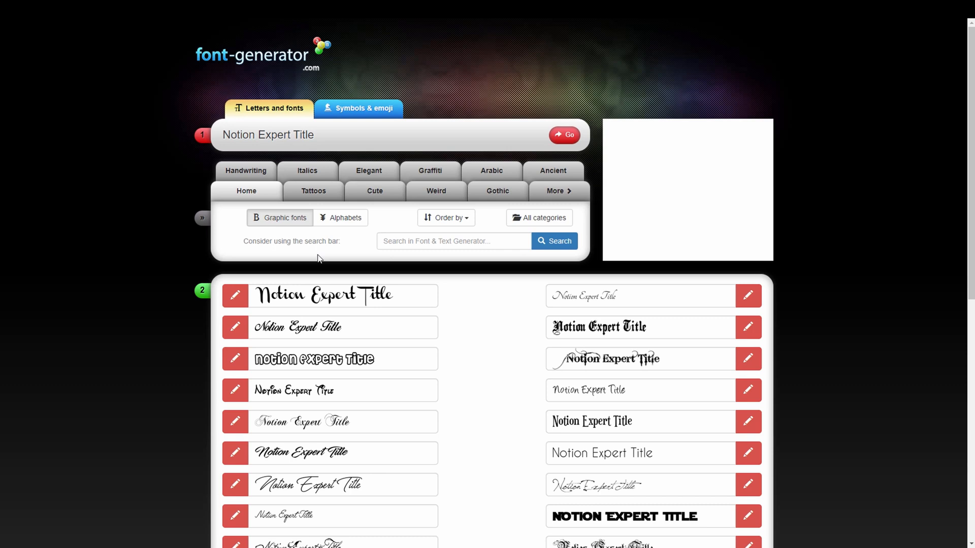
Generate font previews of 'Notion Expert Heading' and scroll through the results
click(324, 133)
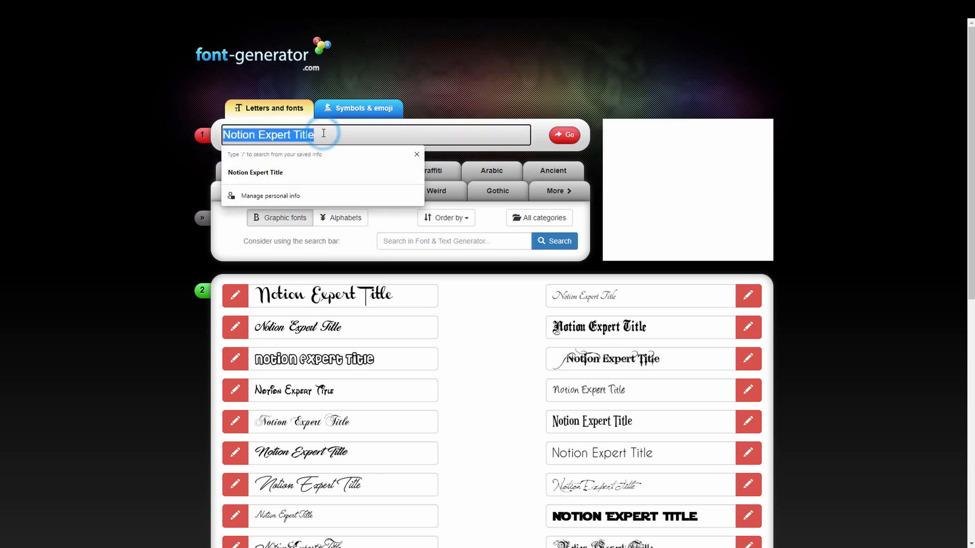
text(Notion Expert Heading)
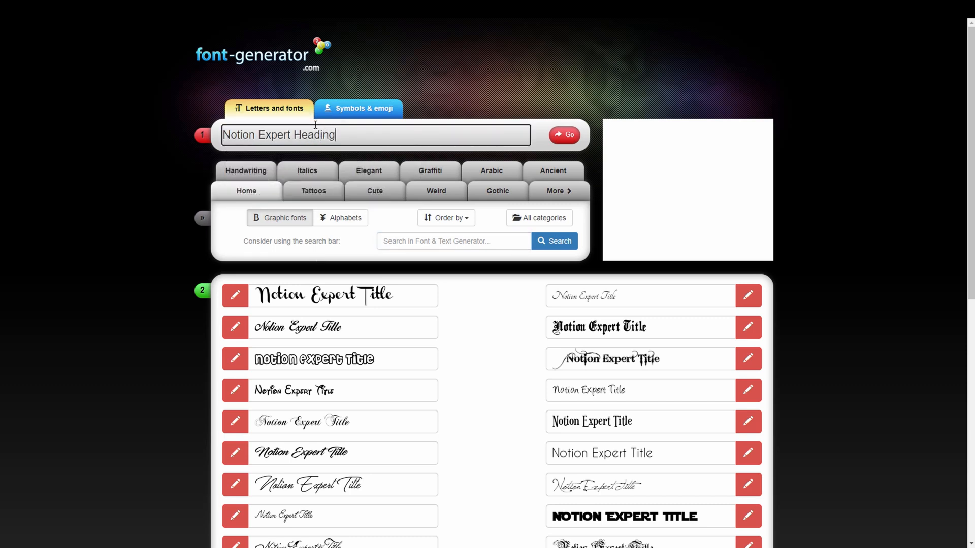
click(564, 135)
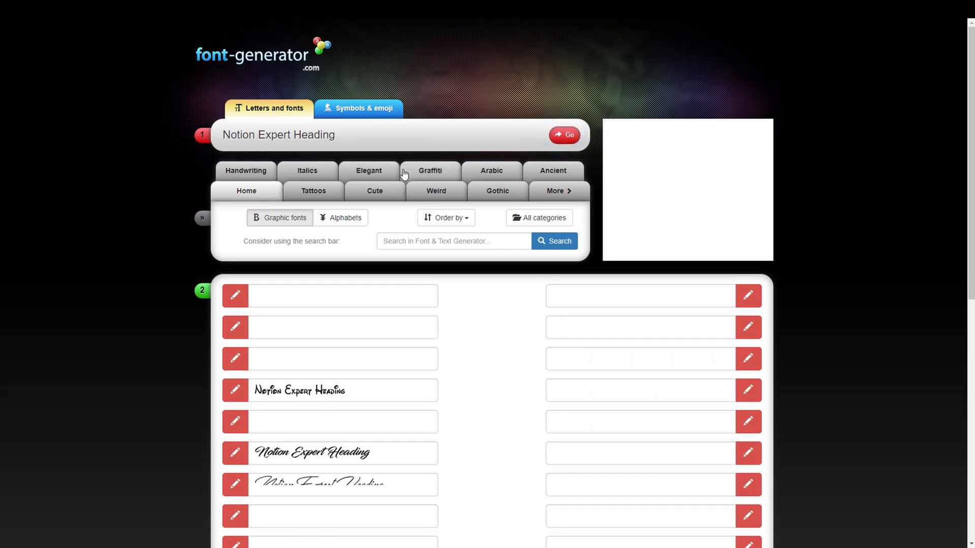
scroll(down, 3)
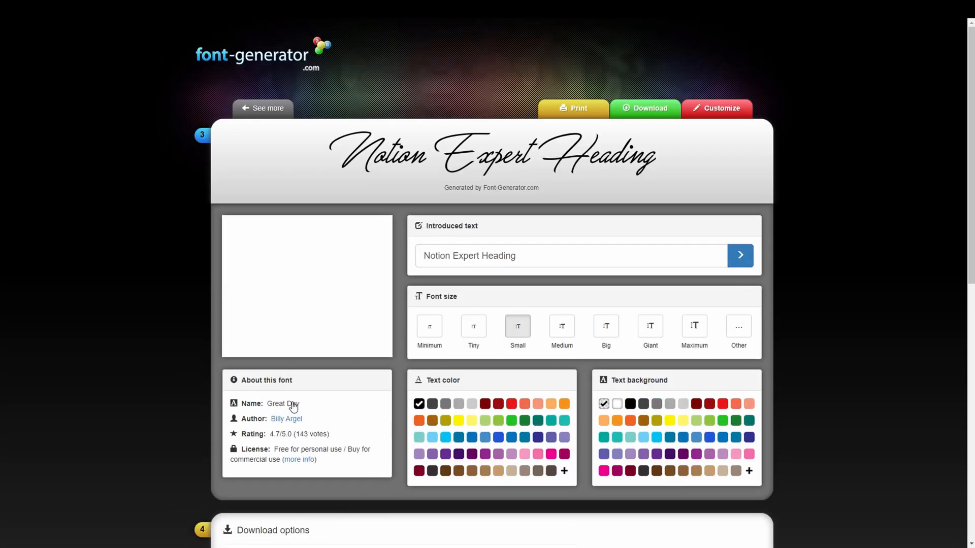
mouse_move(426, 329)
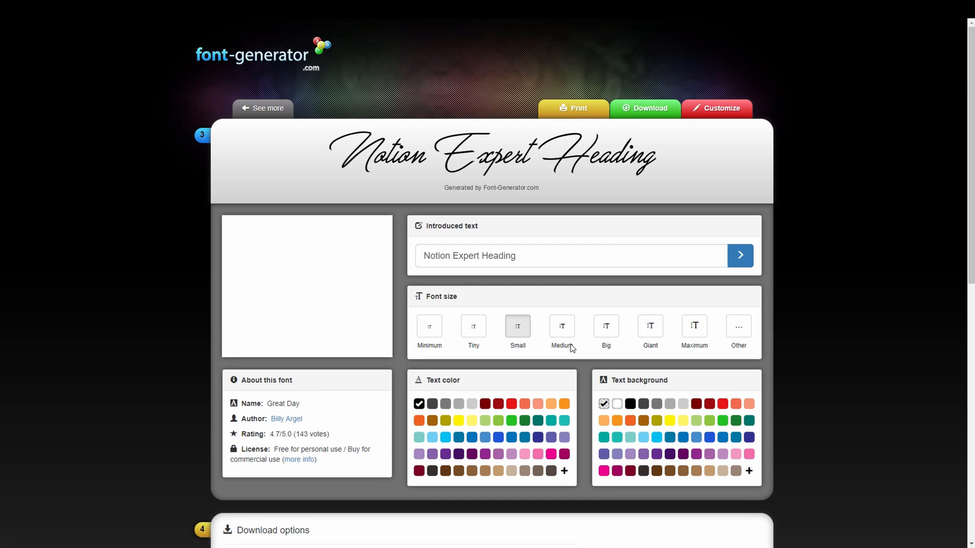
Set the script heading preview to Big font size with purple text color
click(605, 326)
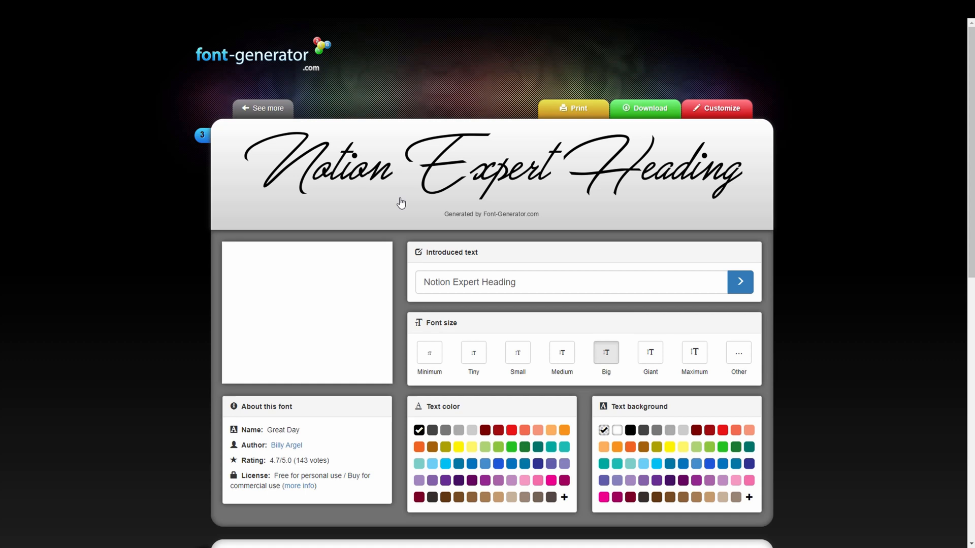
scroll(down, 3)
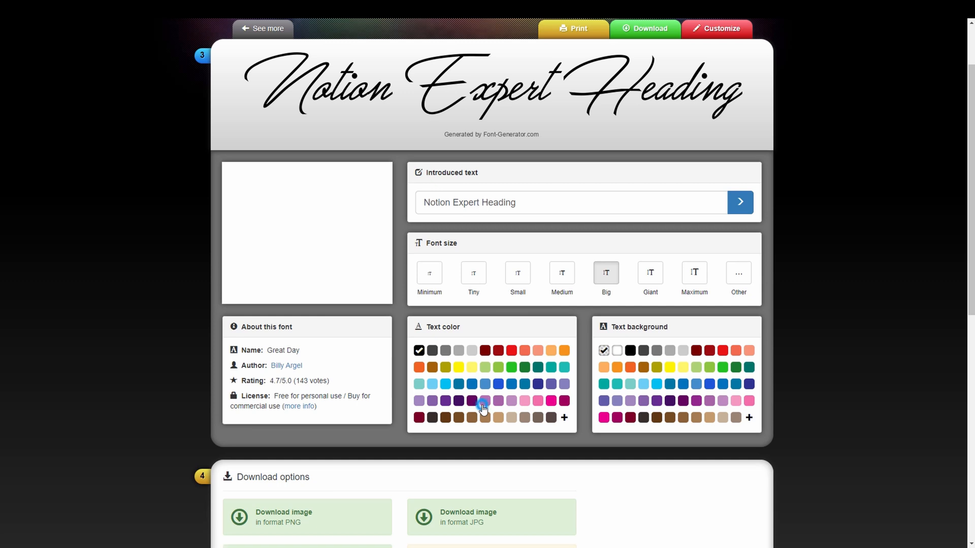
click(484, 404)
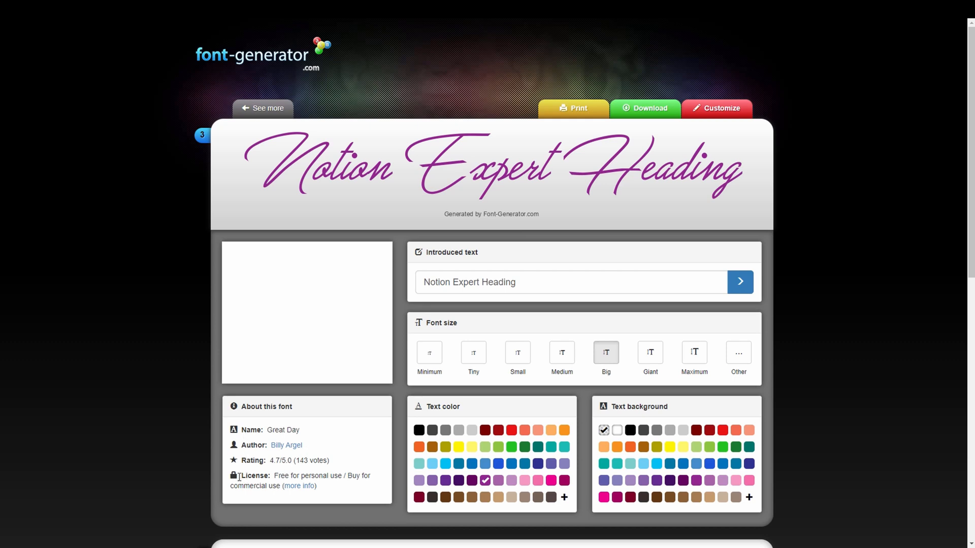
scroll(down, 3)
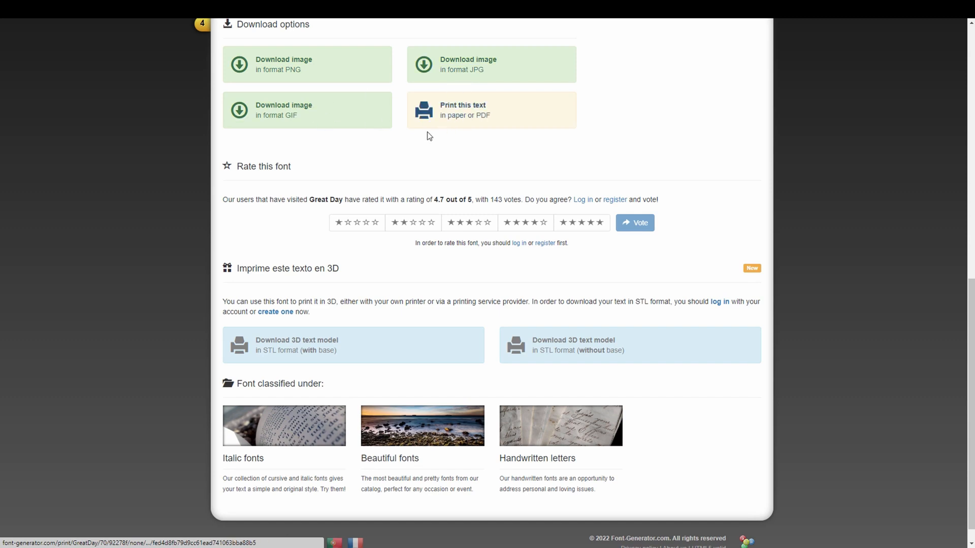
Save the purple script heading as a PNG, then return to the Designing Titles and Subtitles page
click(289, 72)
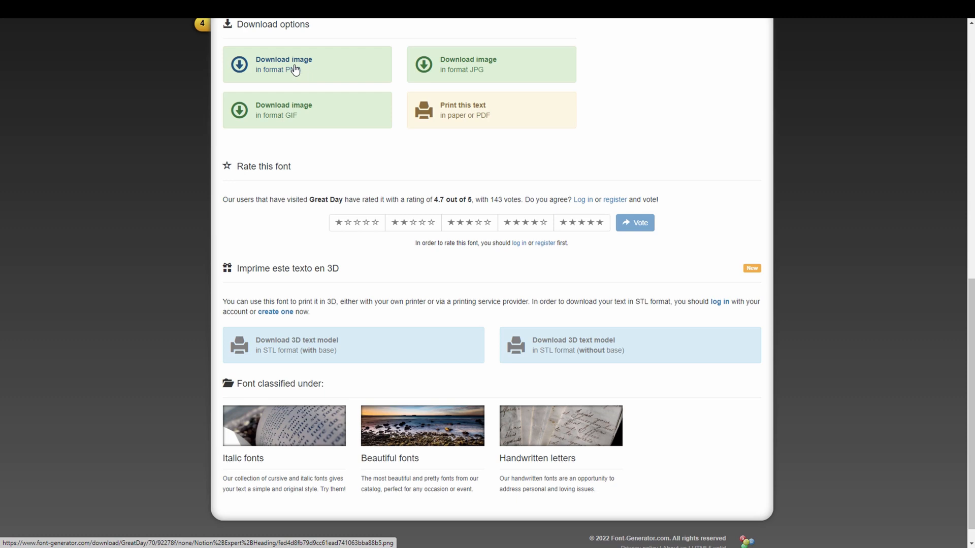
click(284, 65)
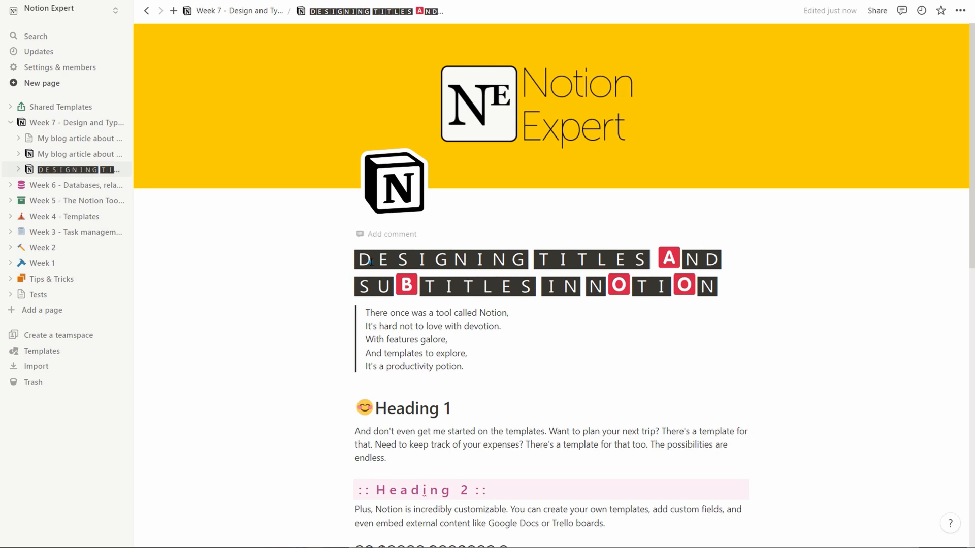
scroll(down, 3)
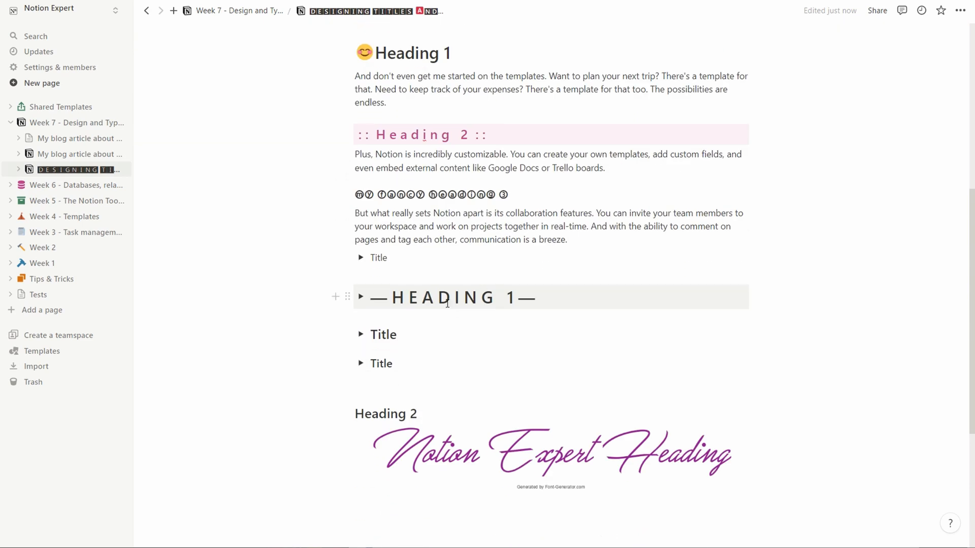
scroll(down, 3)
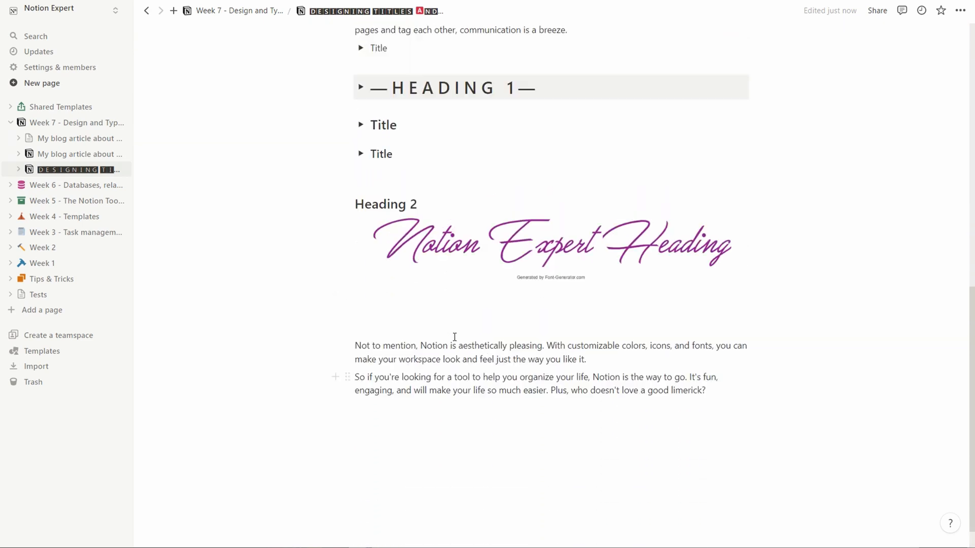